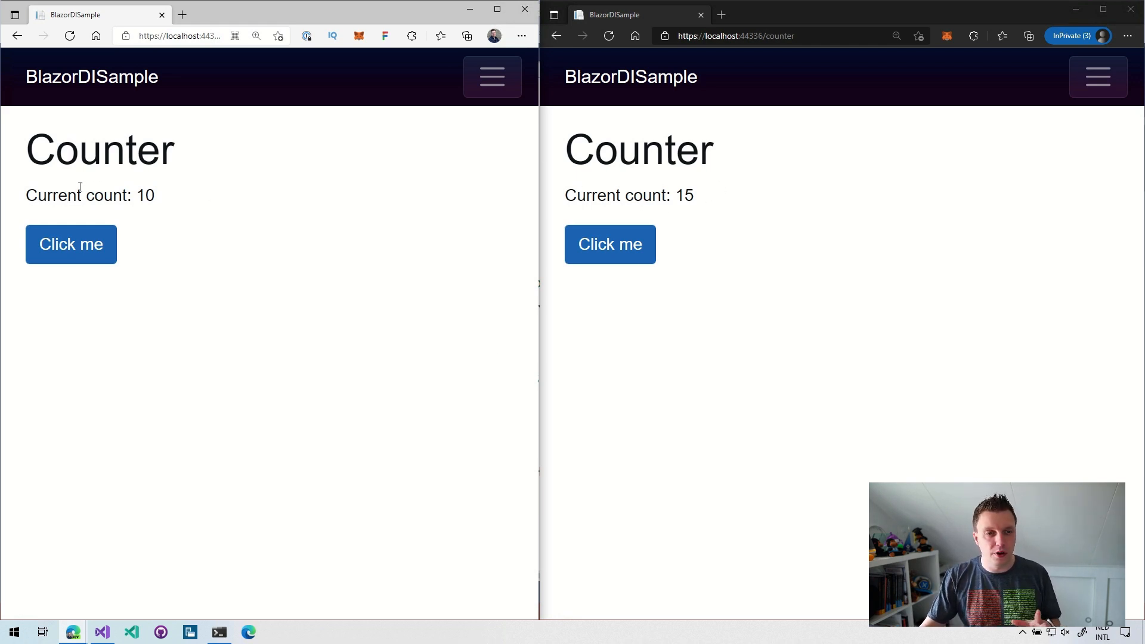
Raise the left window's counter to 18 while the right window's stays at 15.
click(71, 243)
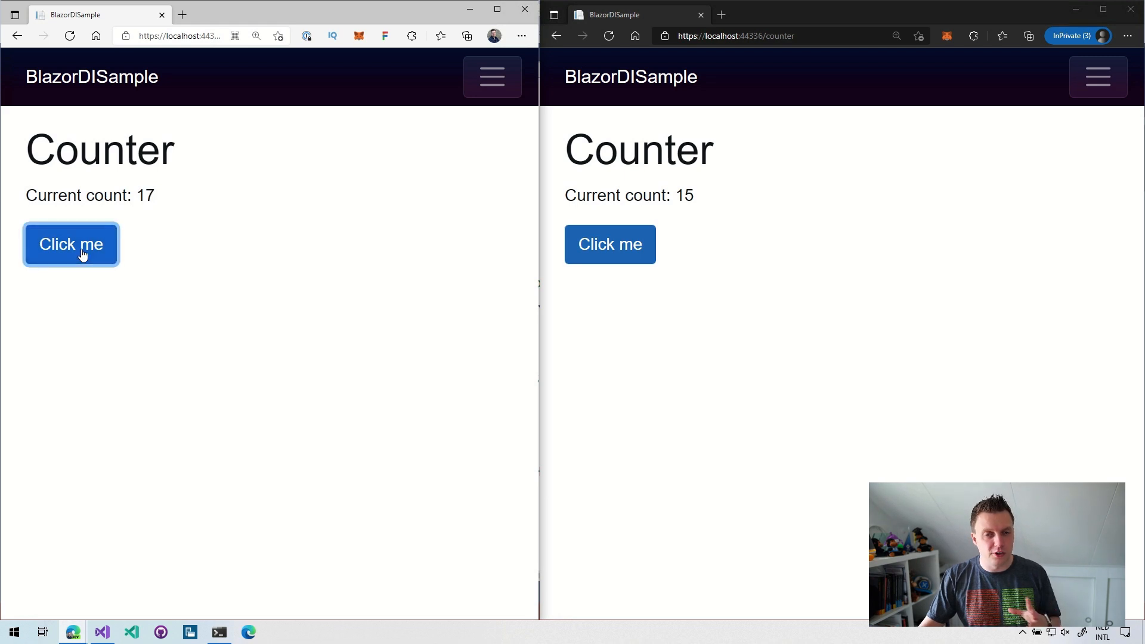
click(70, 243)
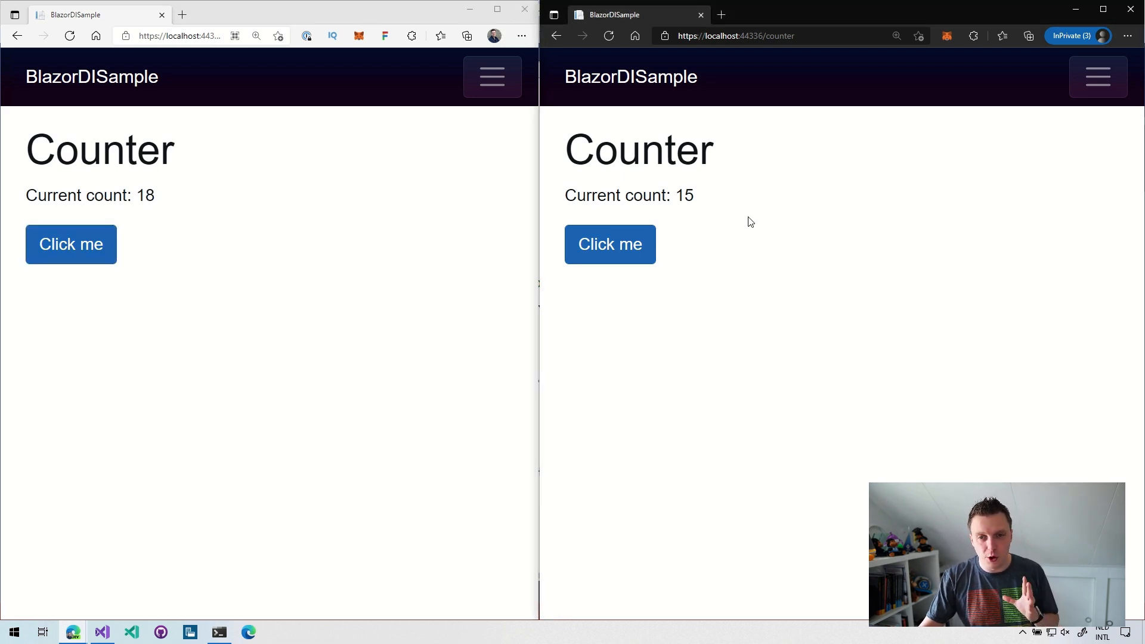
click(610, 244)
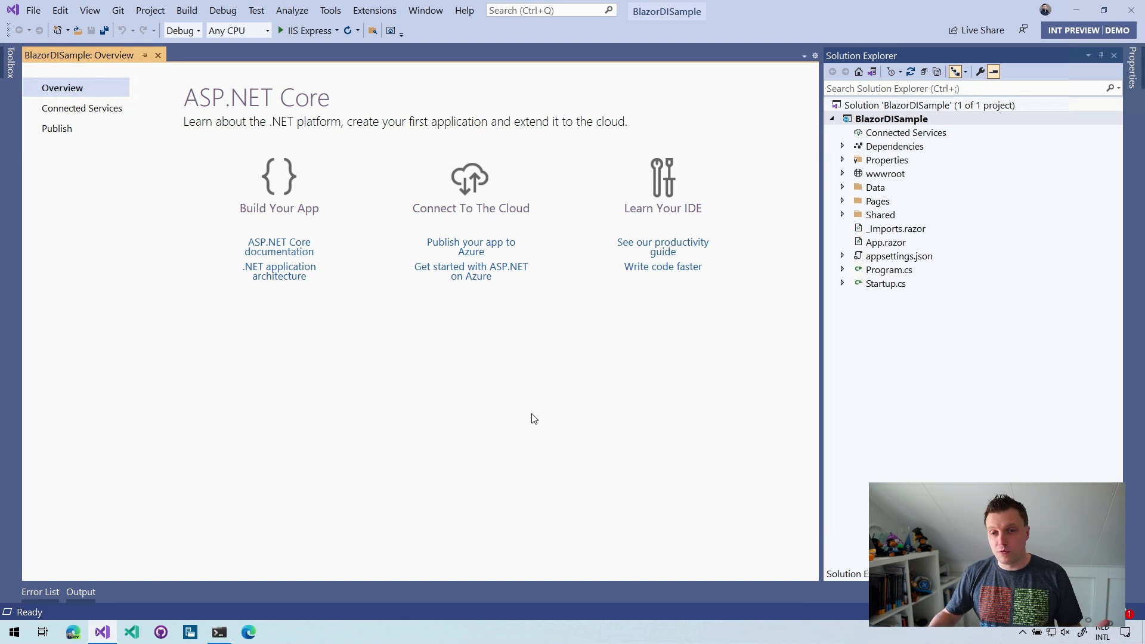
mouse_move(767, 368)
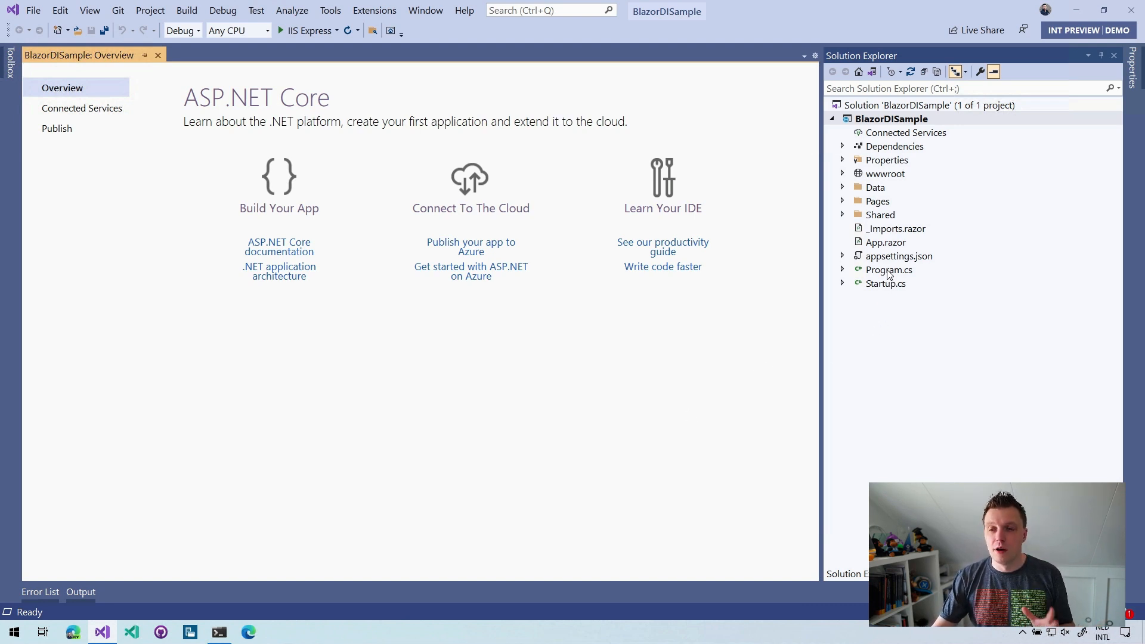
mouse_move(884, 285)
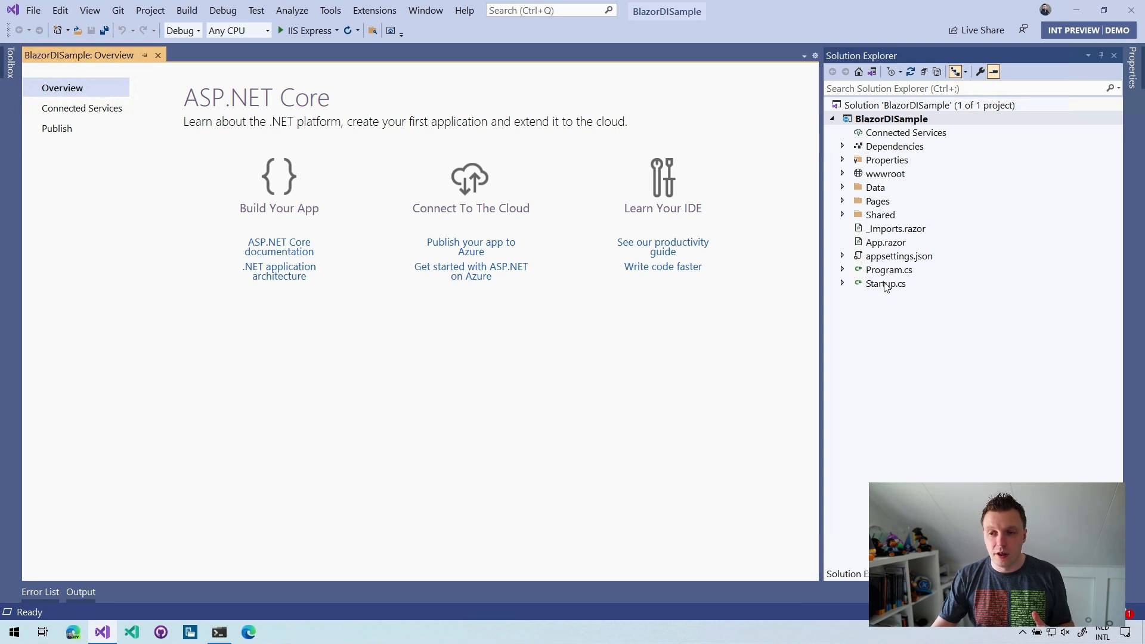
Open Startup.cs and place the caret at the end of the WeatherForecastService registration.
double_click(884, 283)
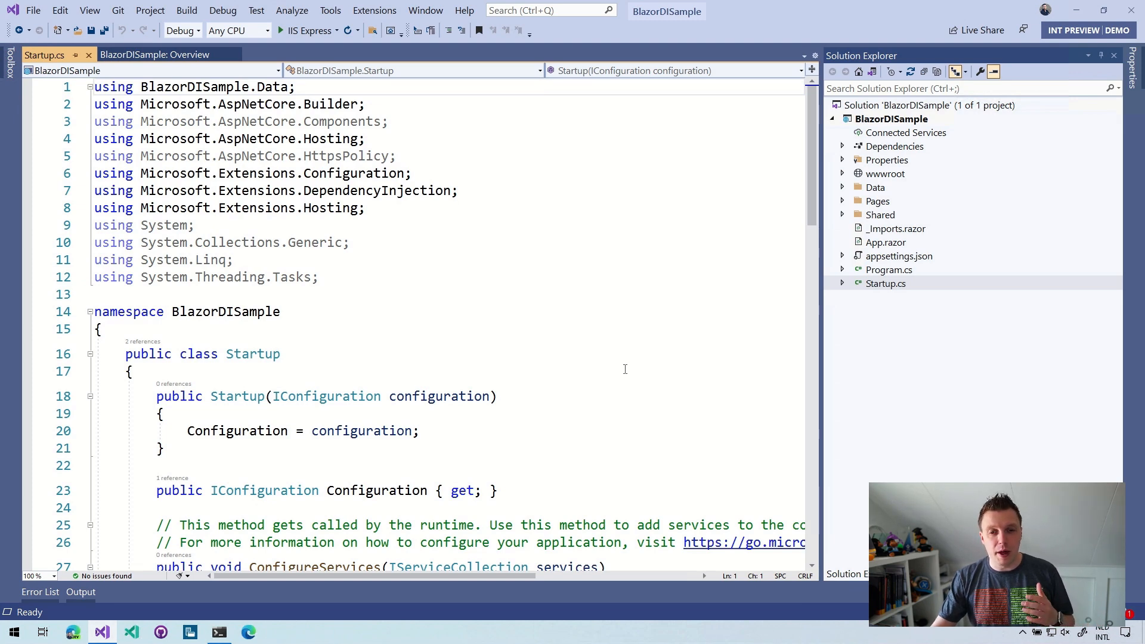
scroll(down, 3)
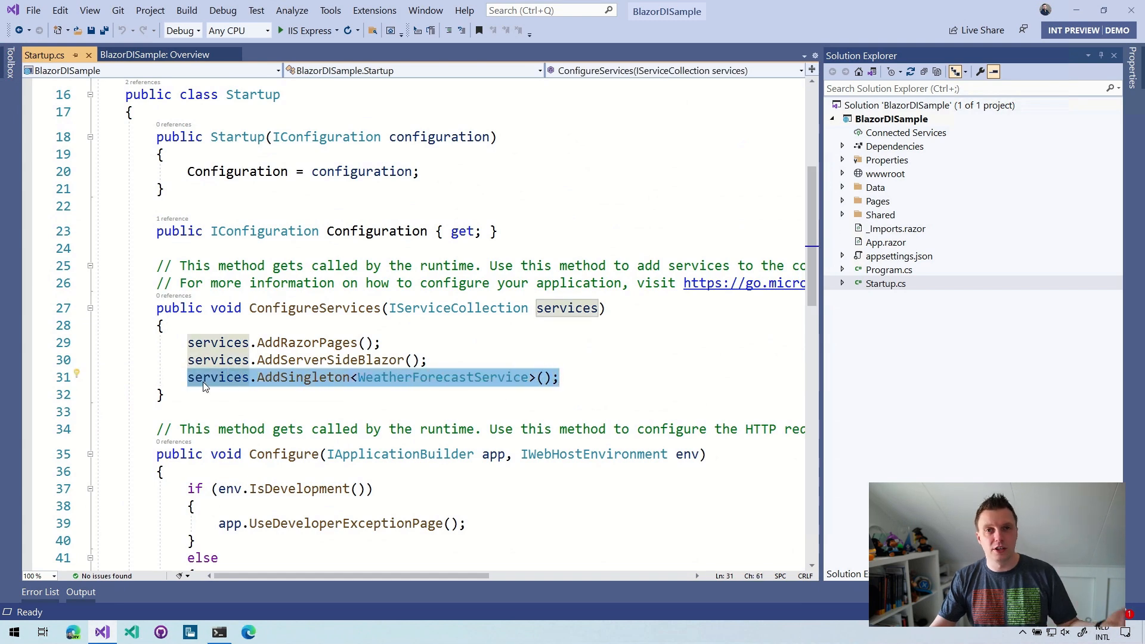
click(310, 377)
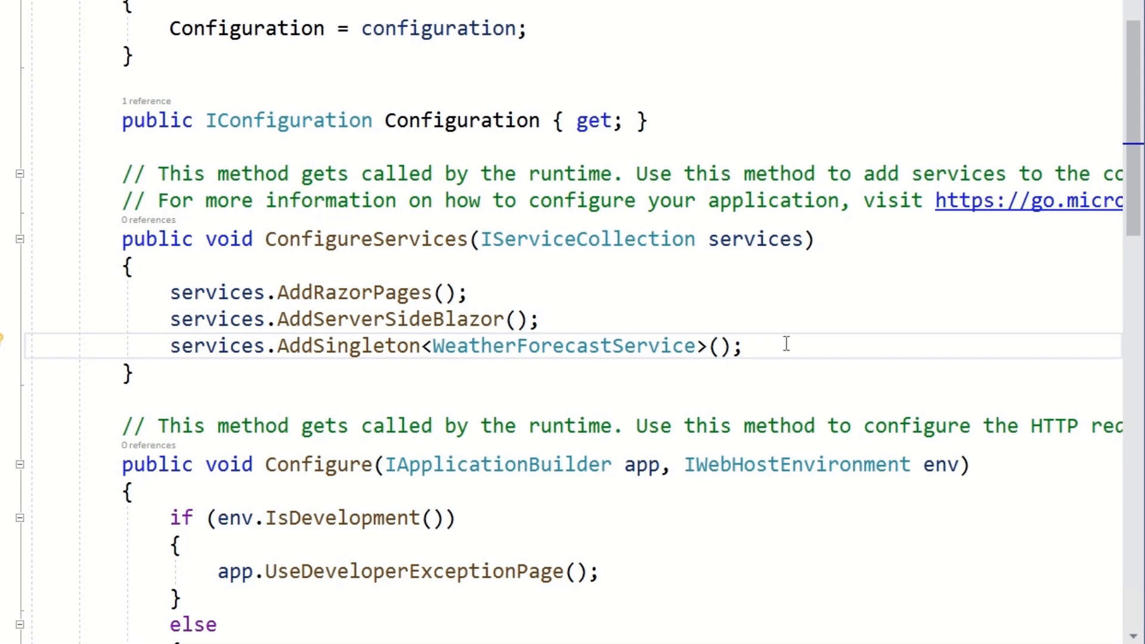
Start a new 'services.' line and browse IntelliSense for AddTransient and AddScoped.
text(services.)
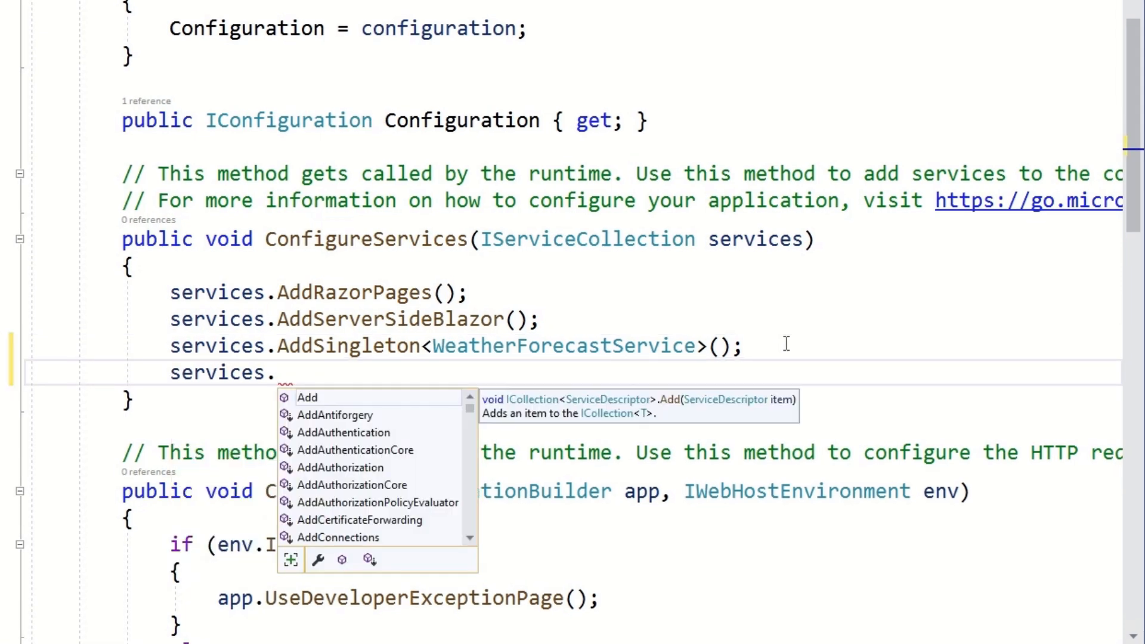
text(addtra)
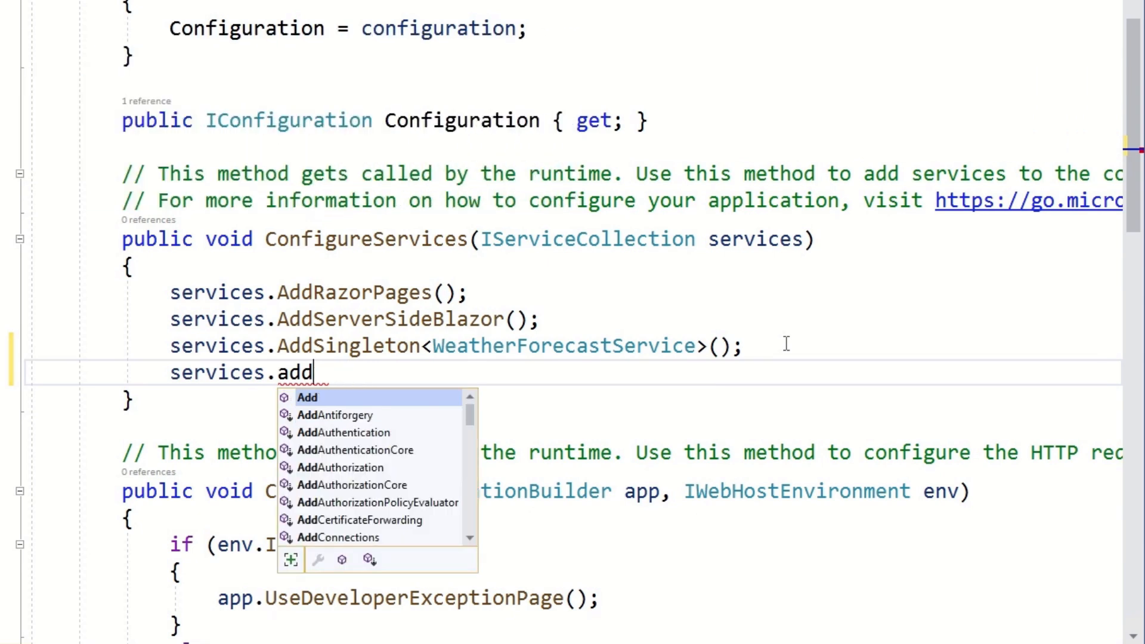
text(scop)
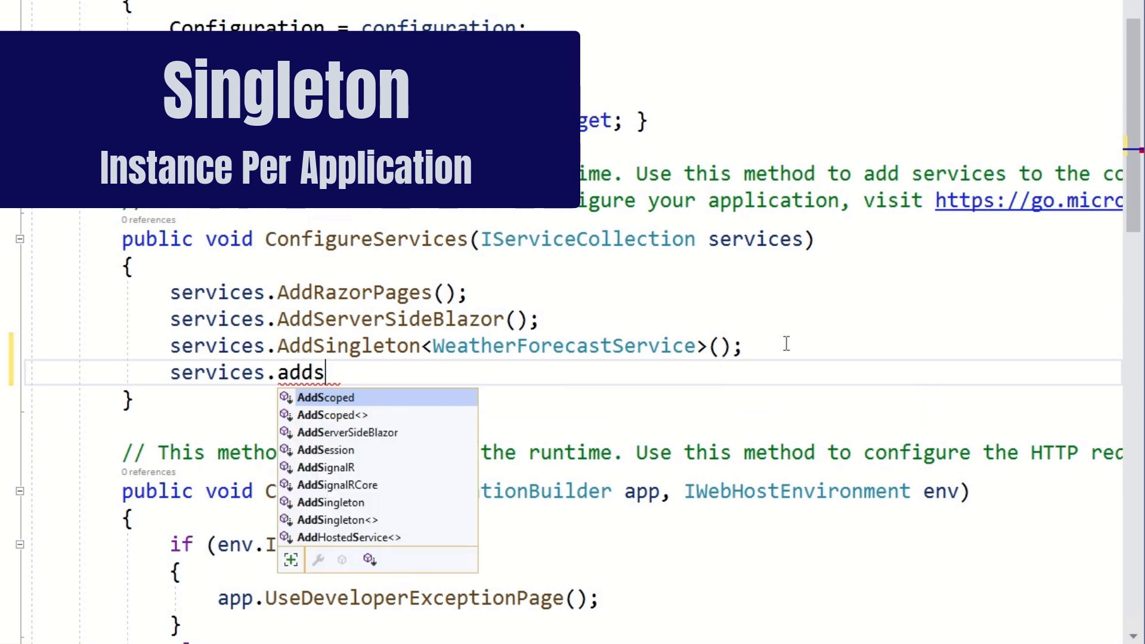
Complete the new line as services.AddSingleton from IntelliSense.
text(ig)
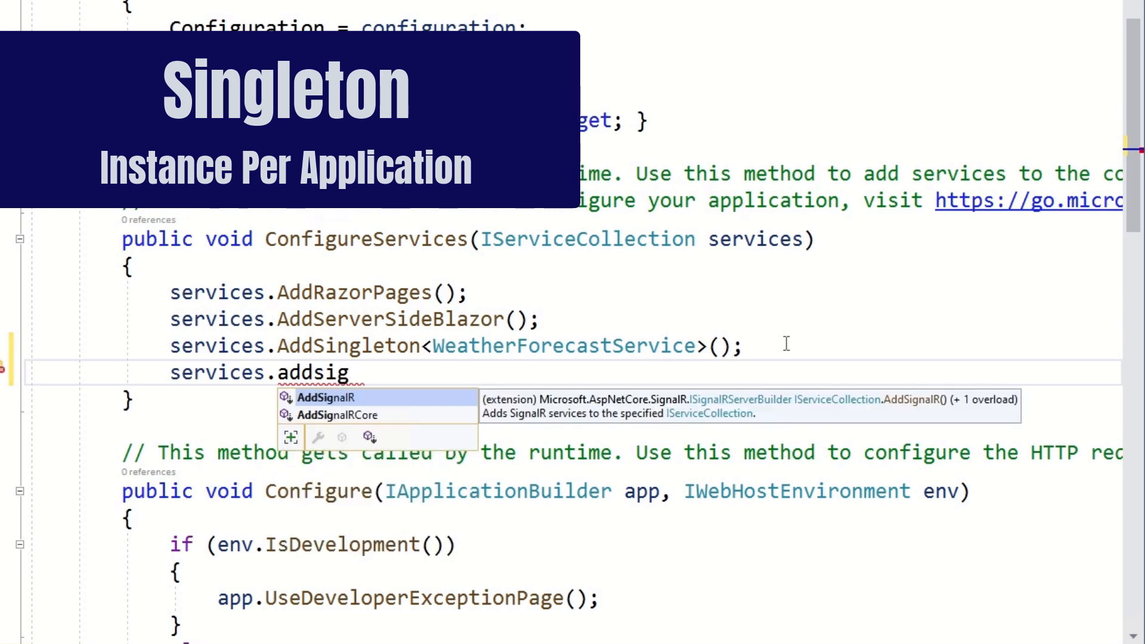
text(ingleton)
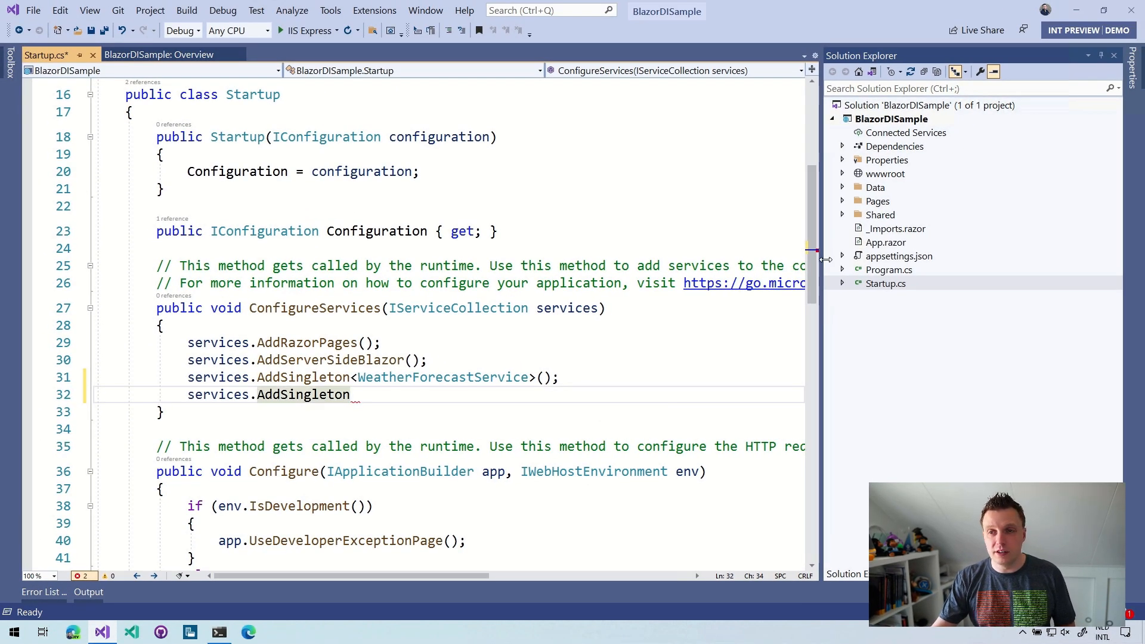
Add a new class file named SingletonCounter to the BlazorDISample project.
right_click(891, 118)
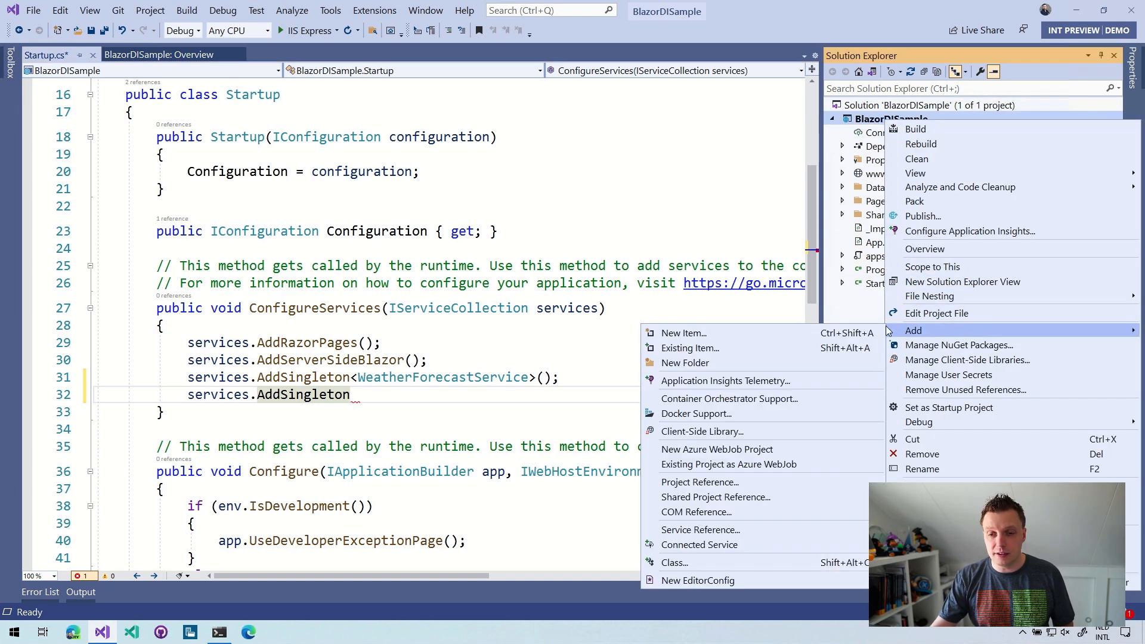
mouse_move(699, 544)
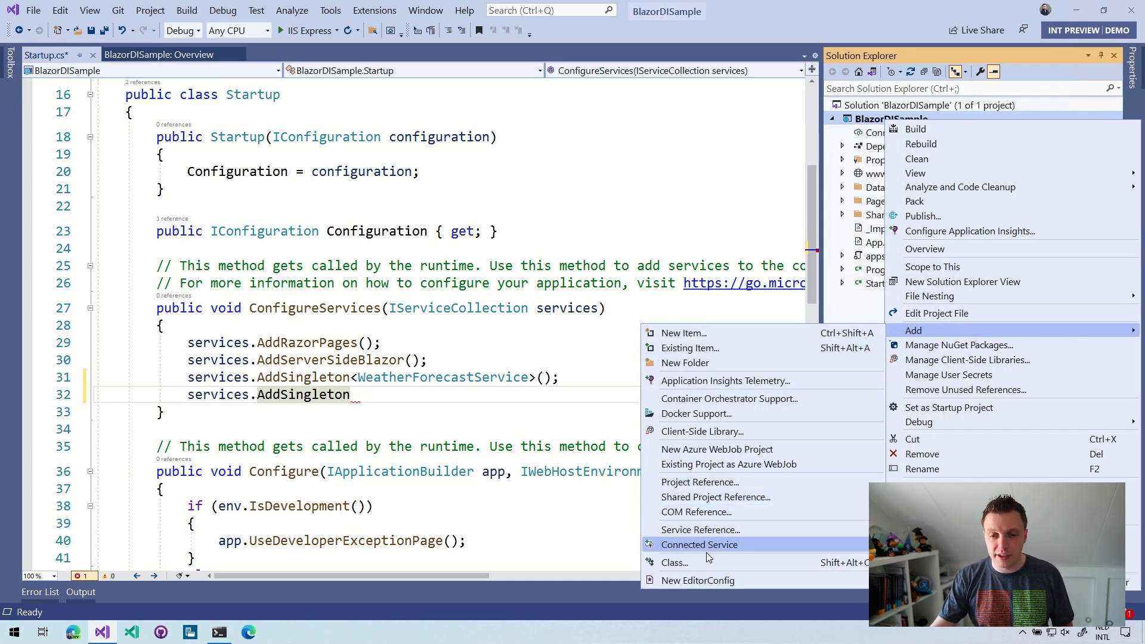
click(674, 562)
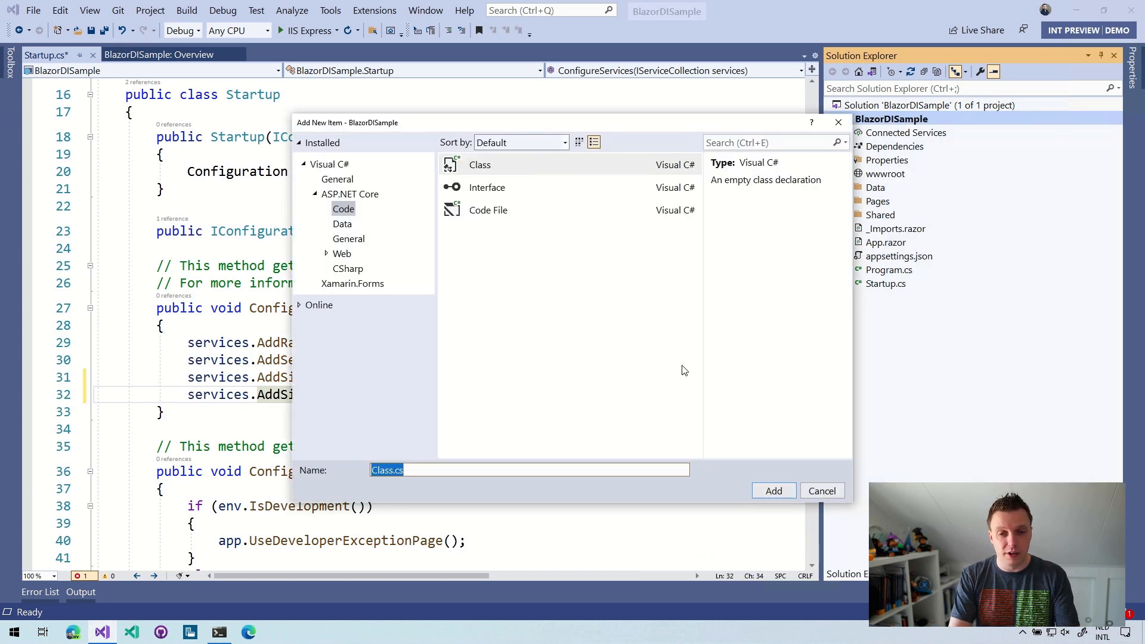
text(Singlet)
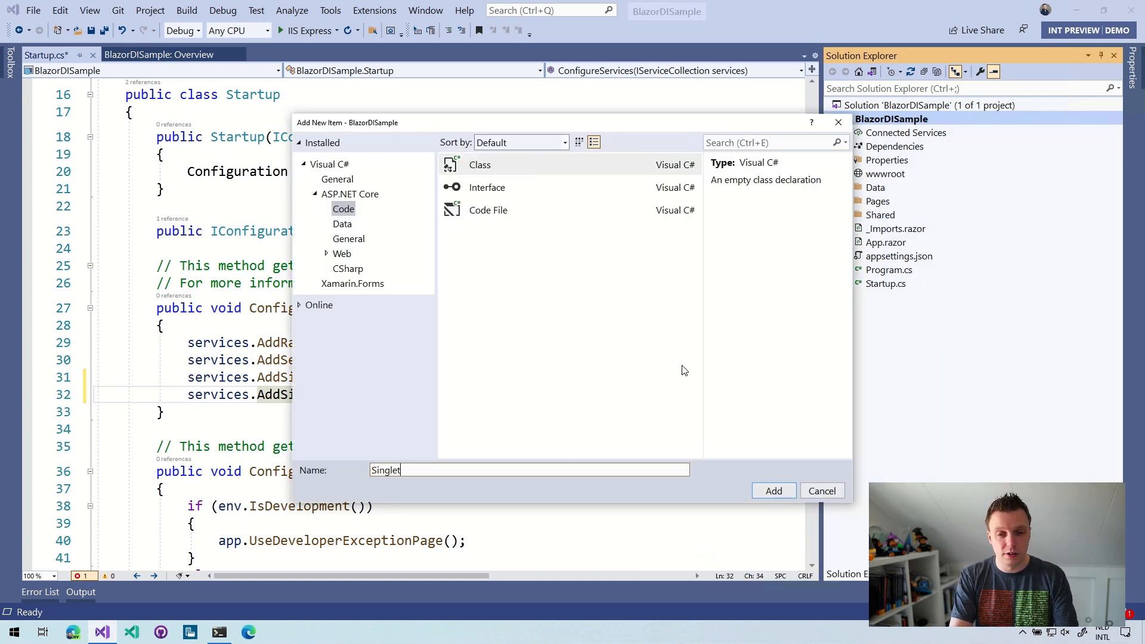
text(onCounter)
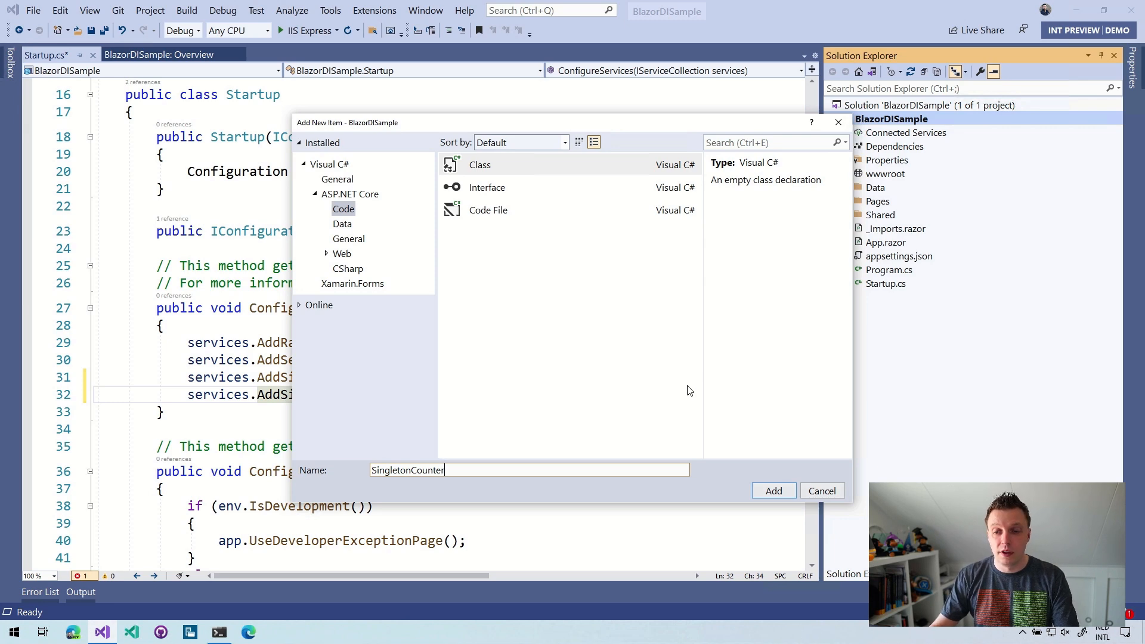
click(773, 490)
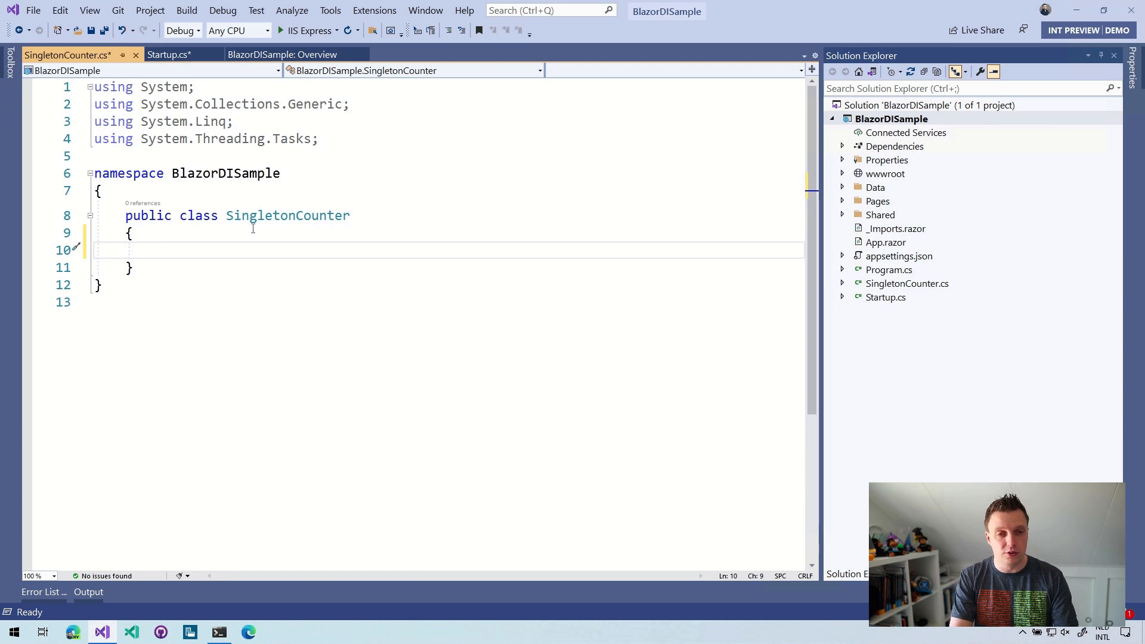
Give SingletonCounter a public int MyCounterValue { get; set; } property and save.
text(public i)
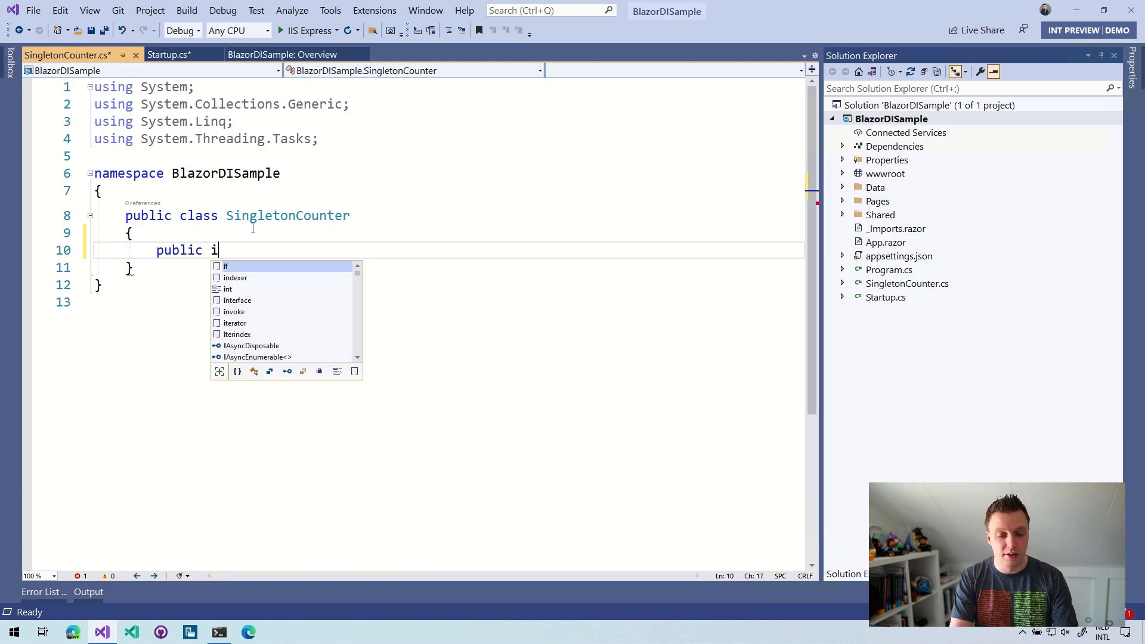
text(nt MyCou)
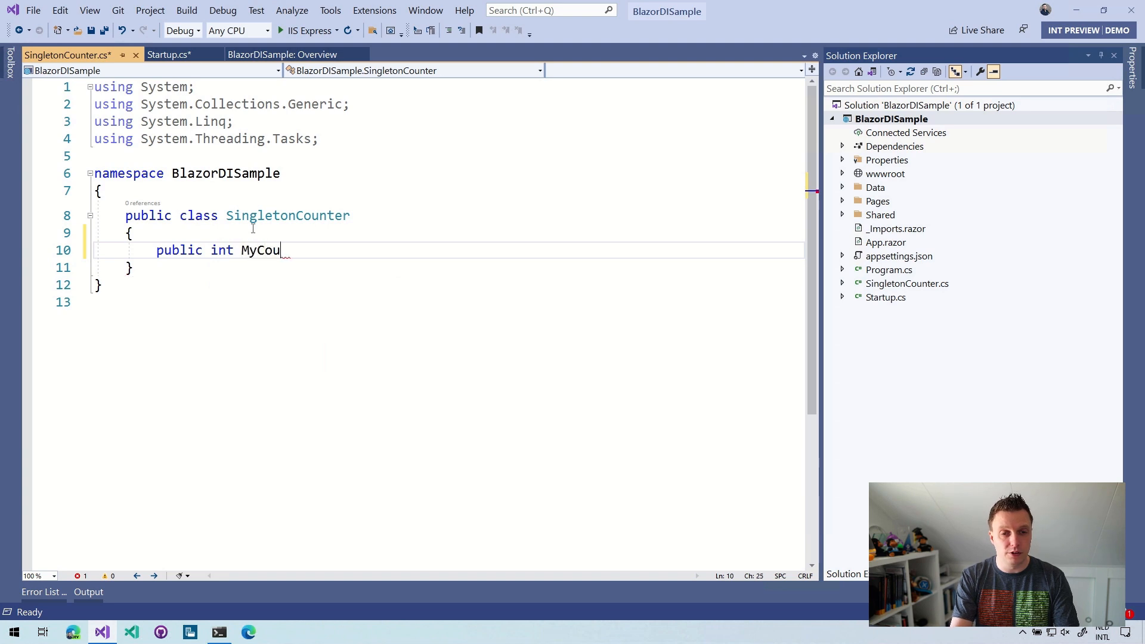
text(nterValue { get; set;)
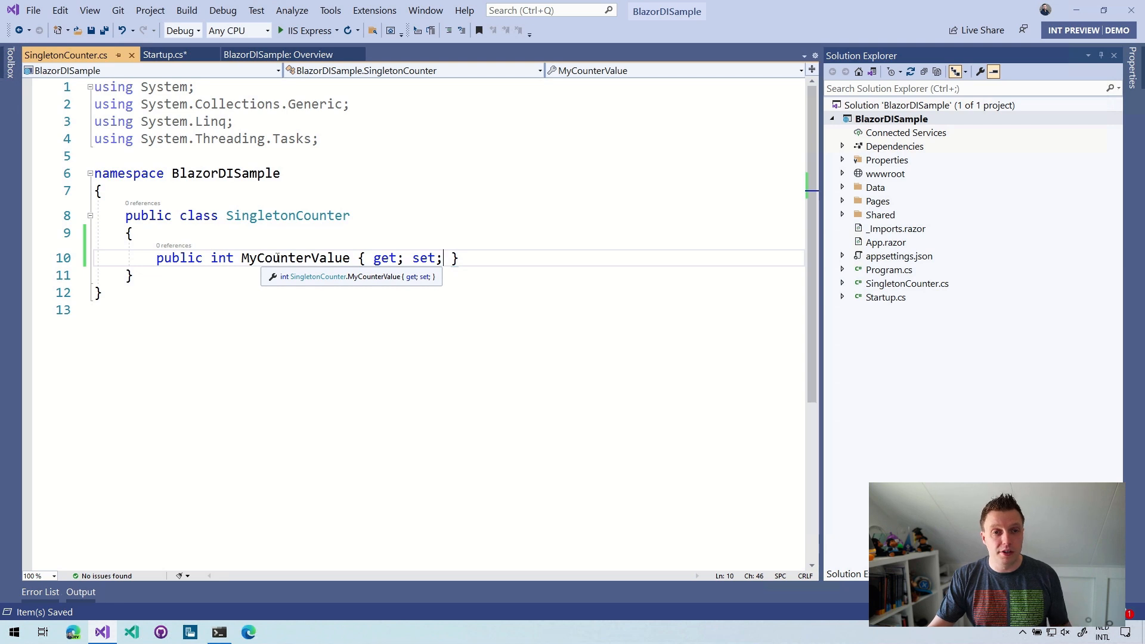
mouse_move(165, 54)
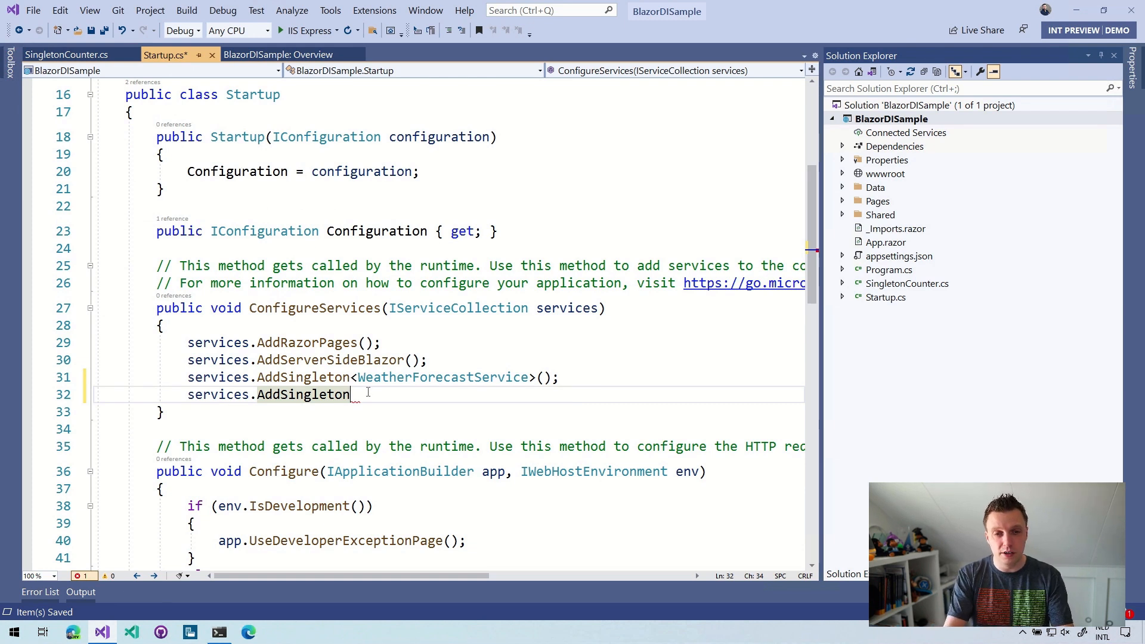
Finish the line as services.AddSingleton<SingletonCounter>();.
text(<S>)
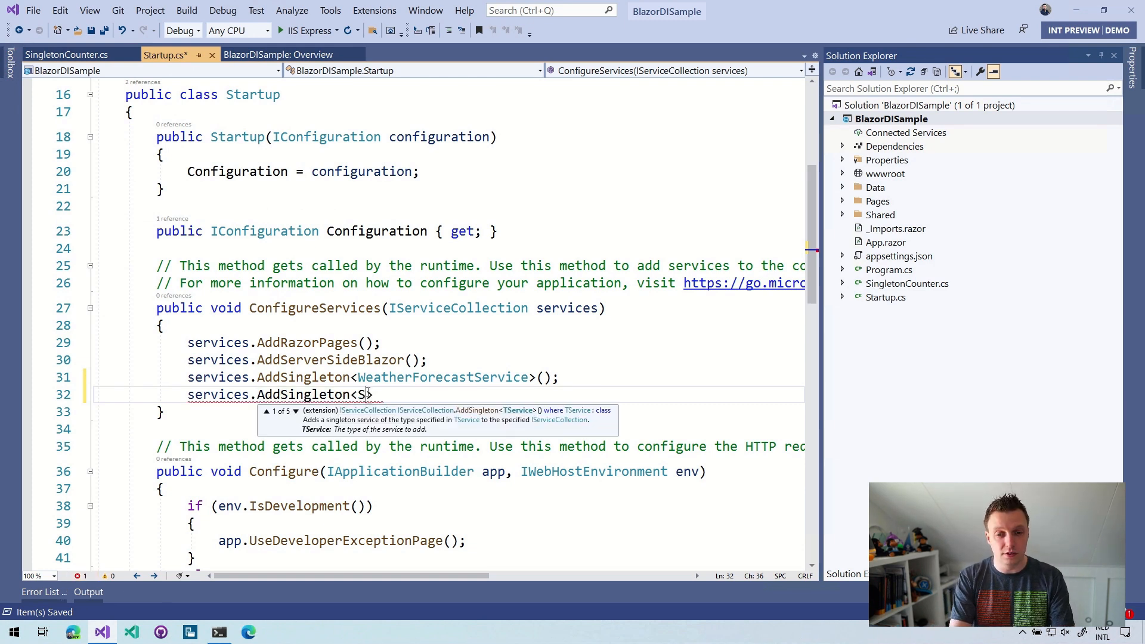
text(ingletonCounter)
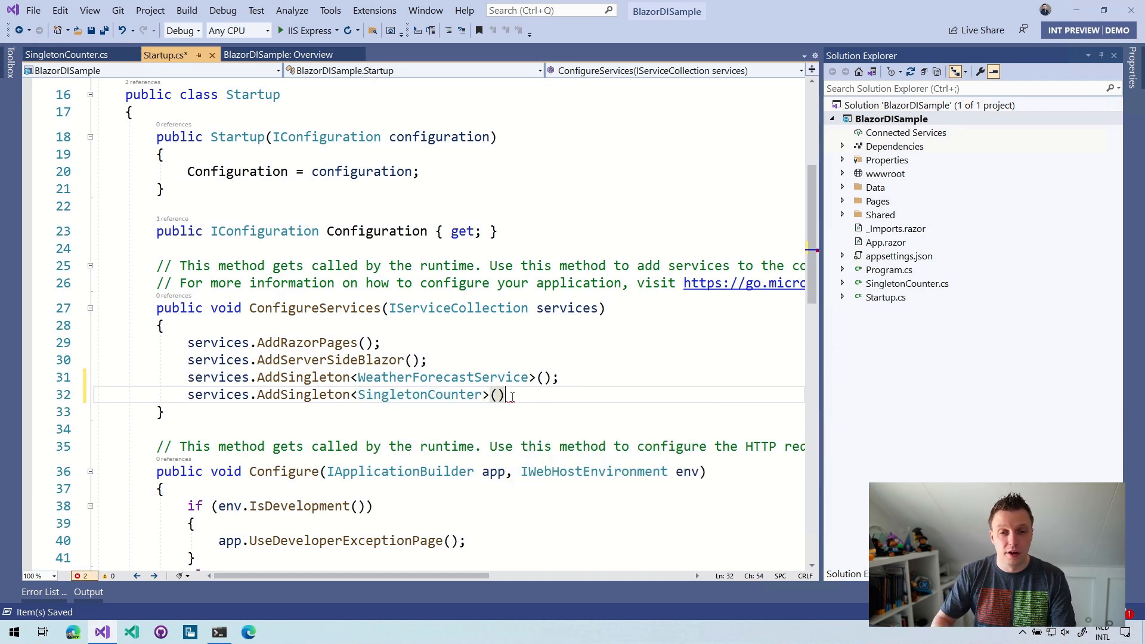
text(;)
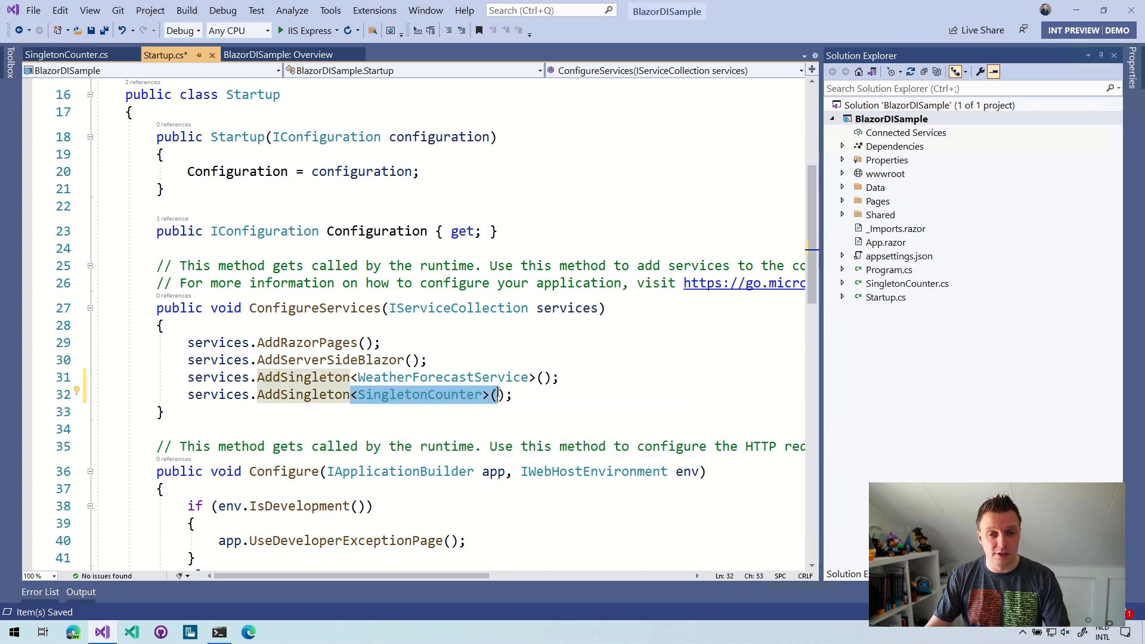
Browse the AddSingleton overloads, try a factory lambda, then revert to AddSingleton<SingletonCounter>() and save.
key(Delete)
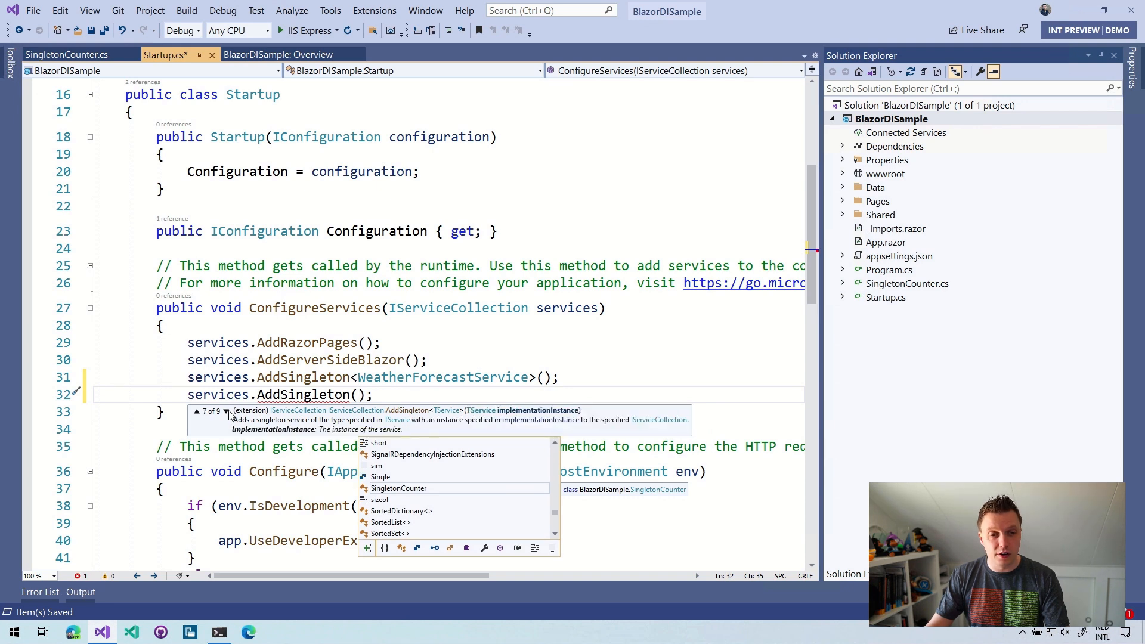
click(225, 412)
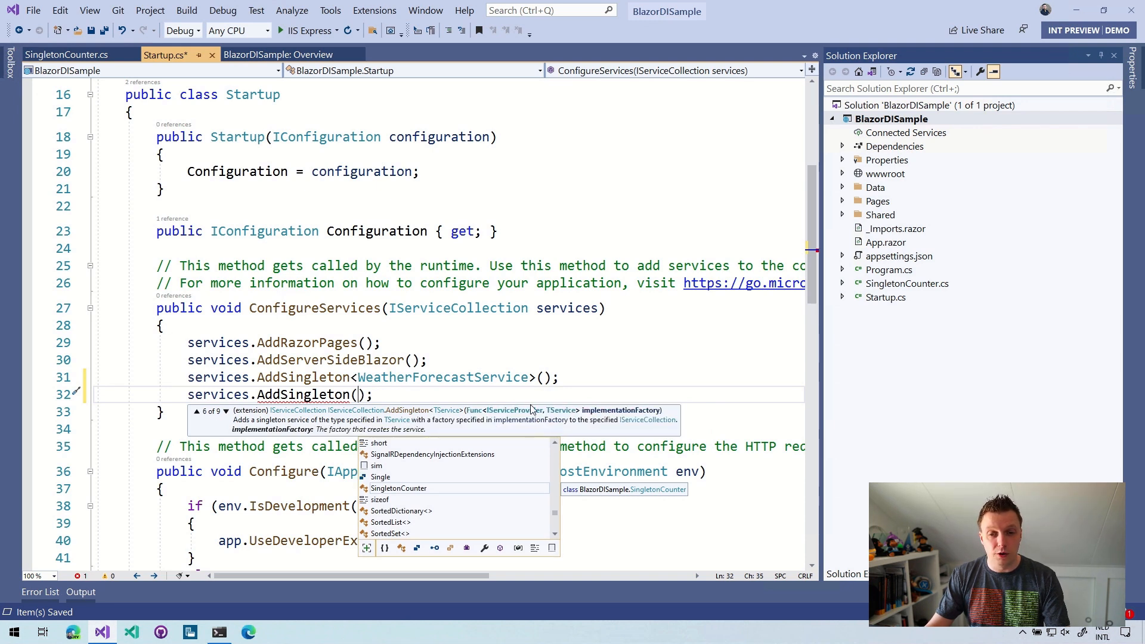
click(224, 415)
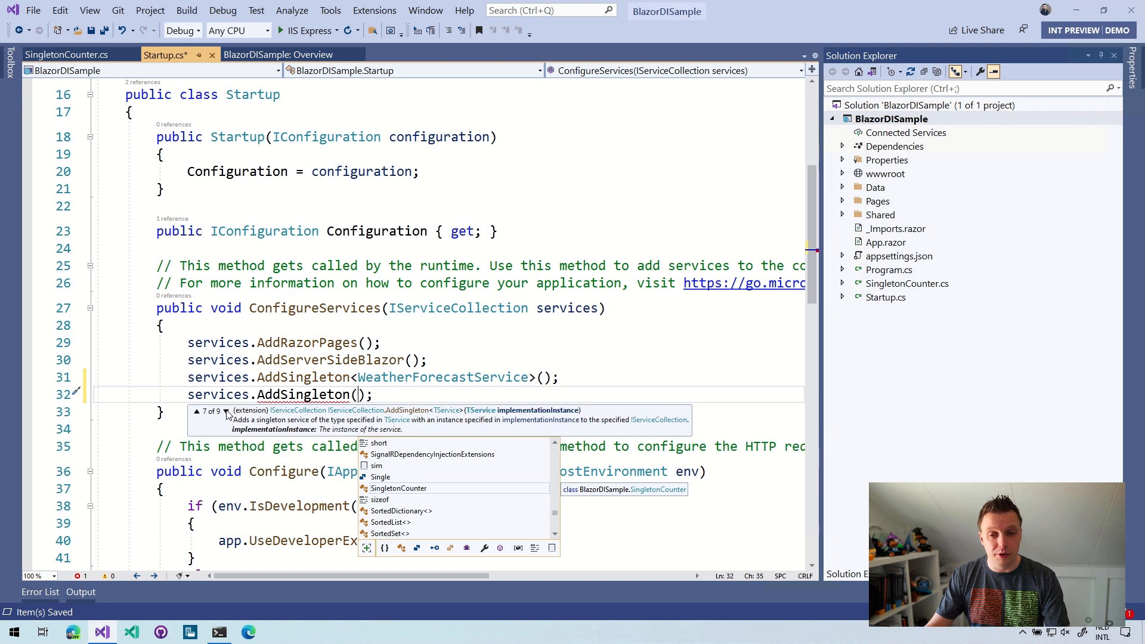
click(226, 412)
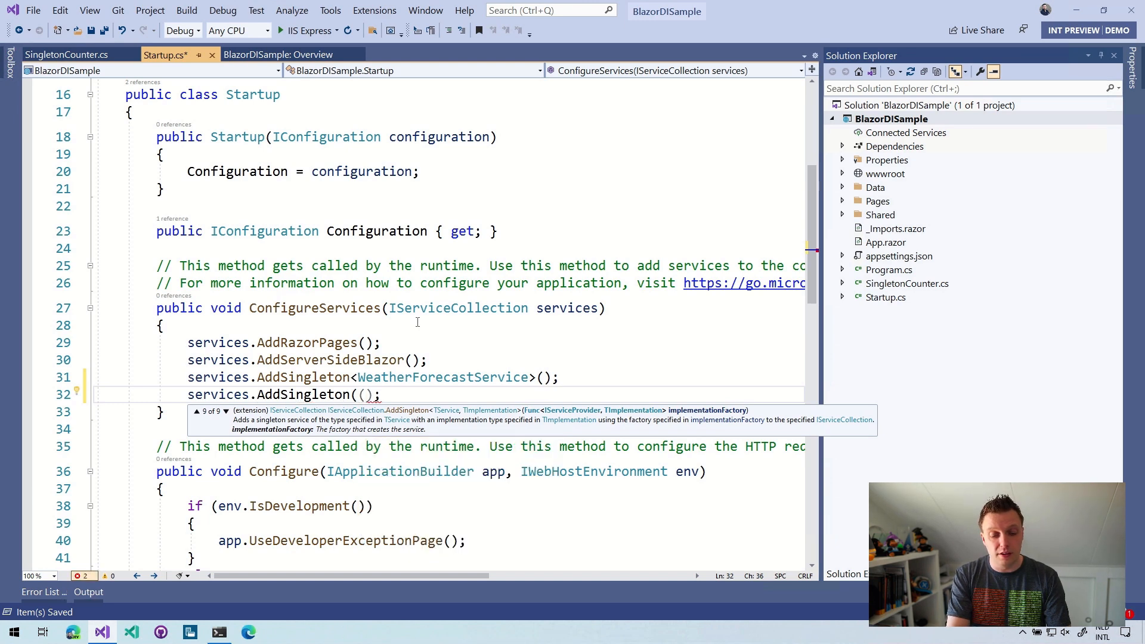
text(fac))
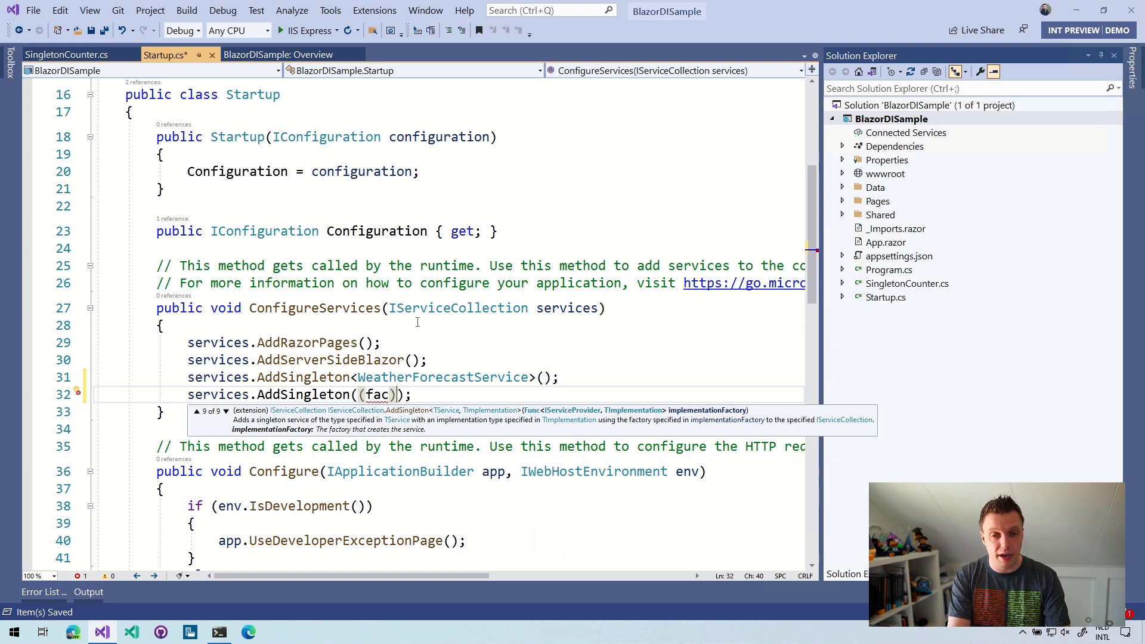
text(=)
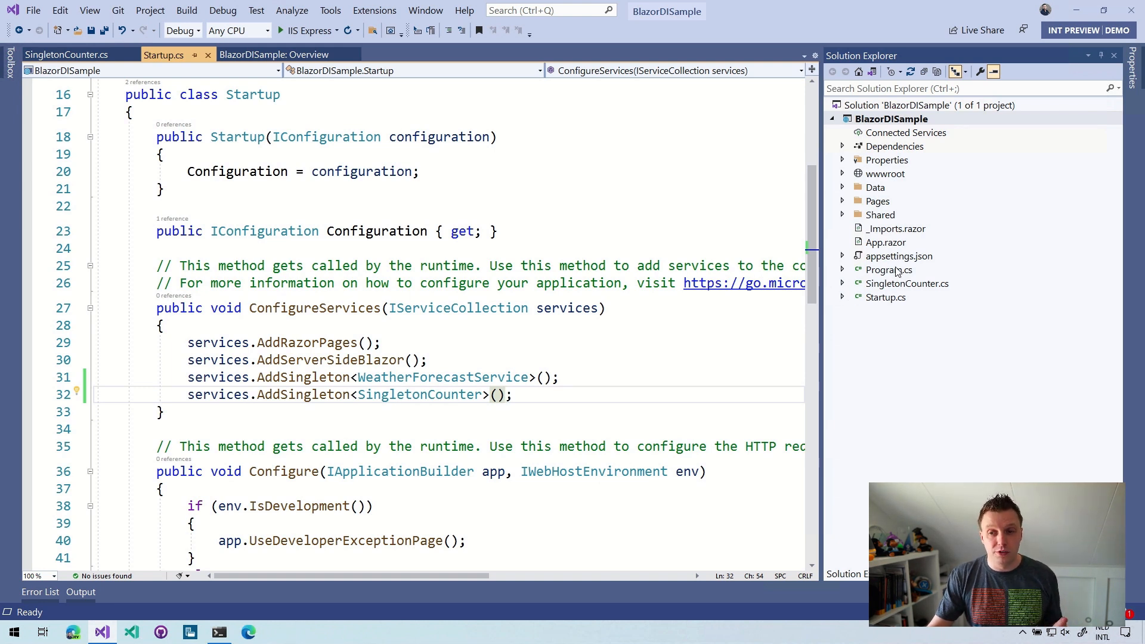
Try a SingletonCounter parameter on the Startup constructor, then undo it and save.
click(885, 297)
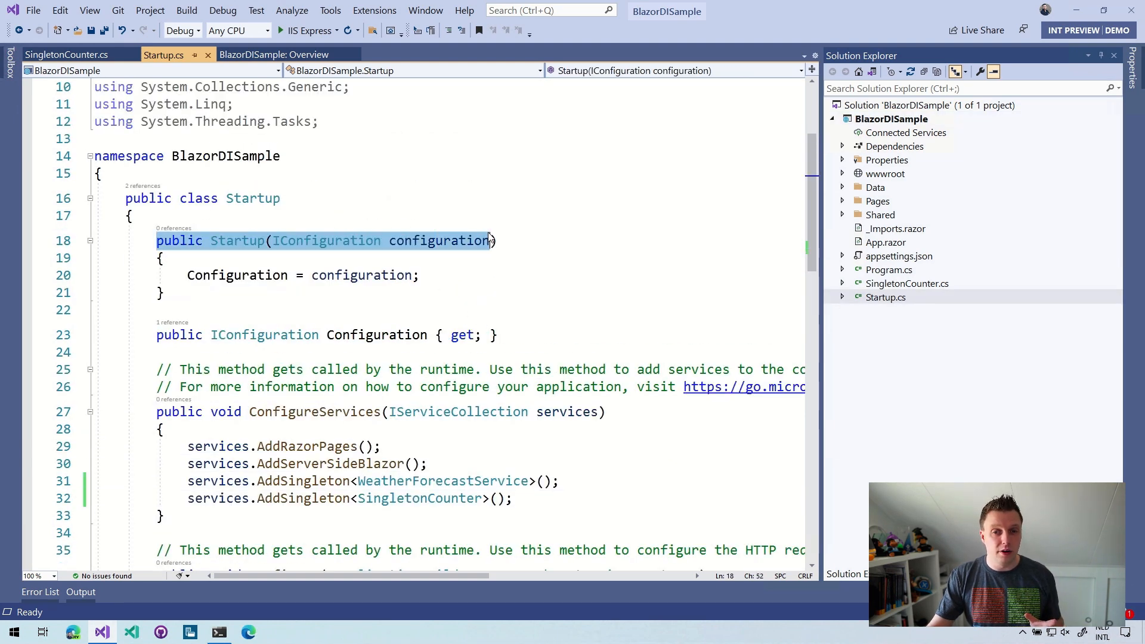
click(486, 240)
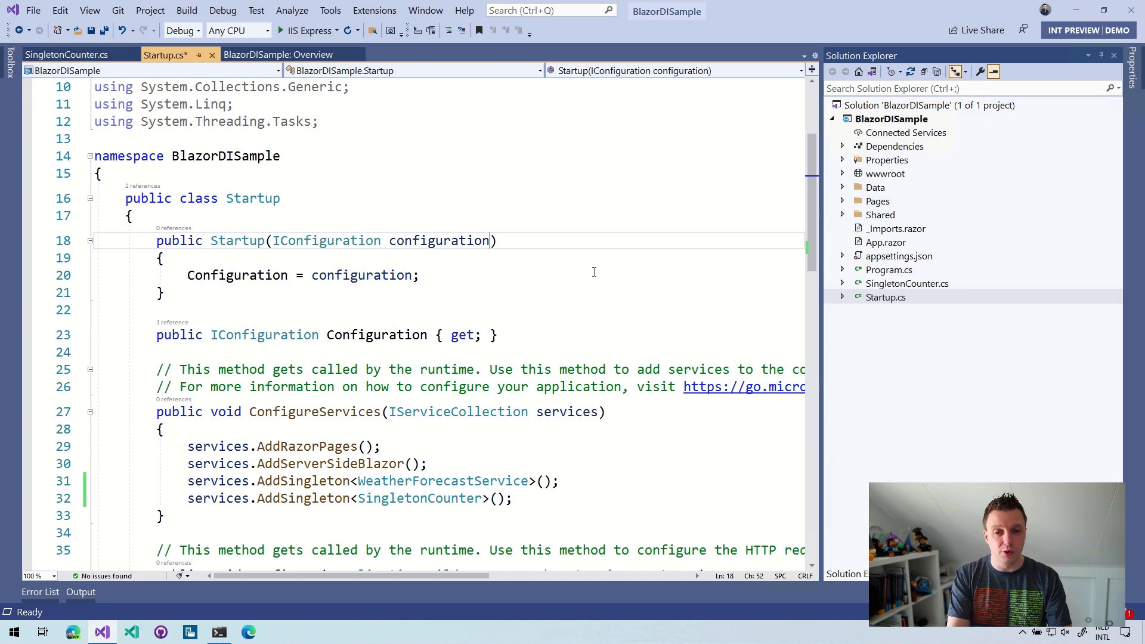
text(, Sin)
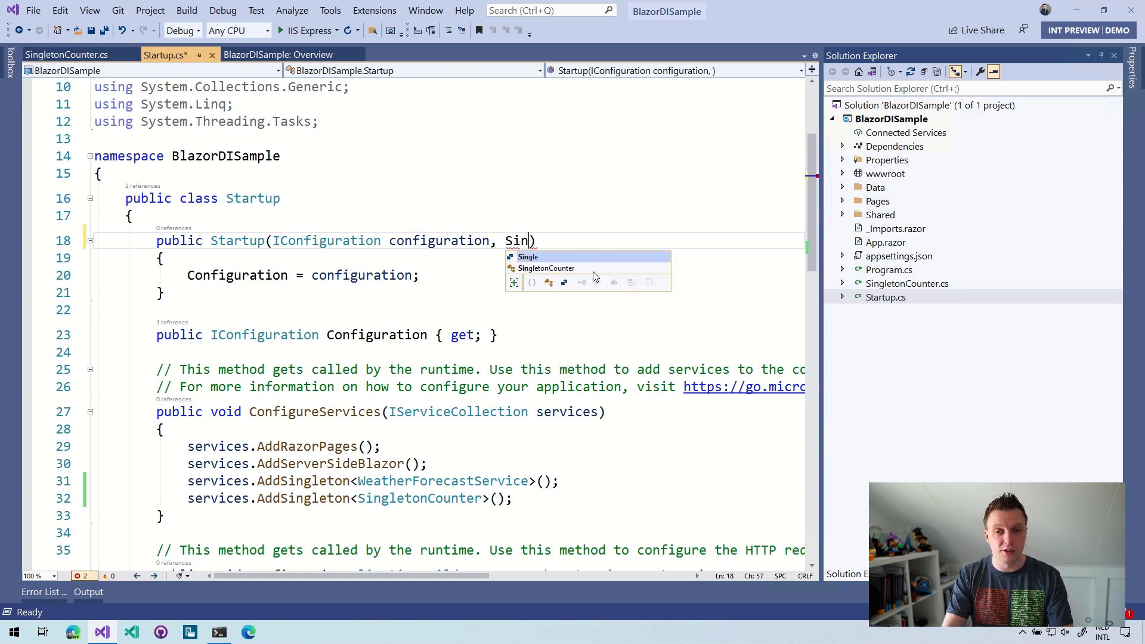
text(gletonCounter counte)
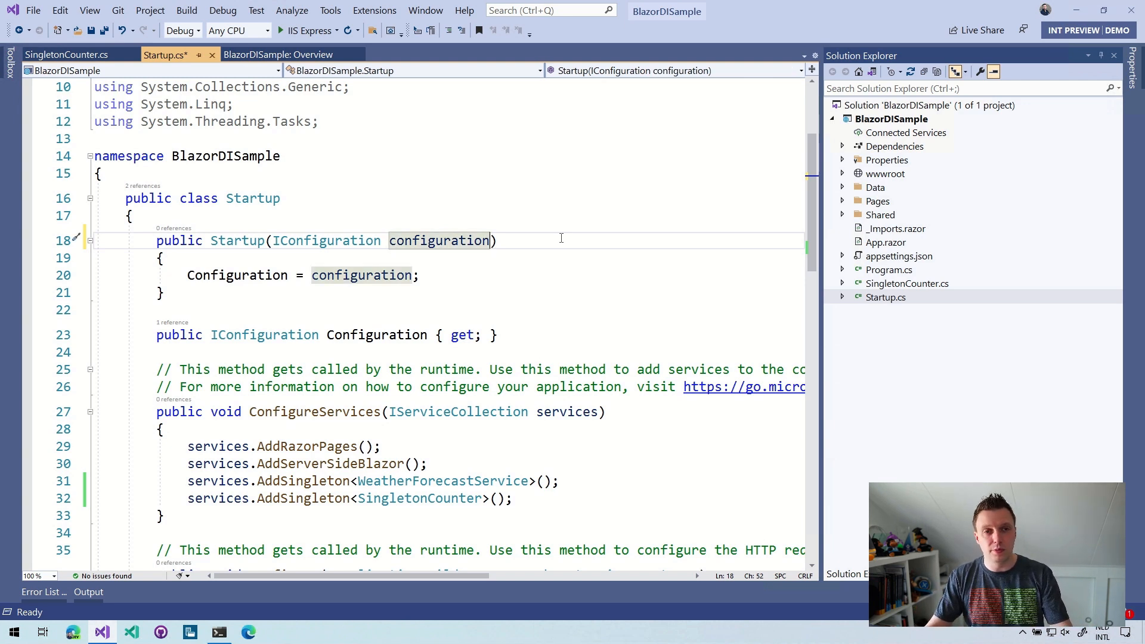
key(ctrl+s)
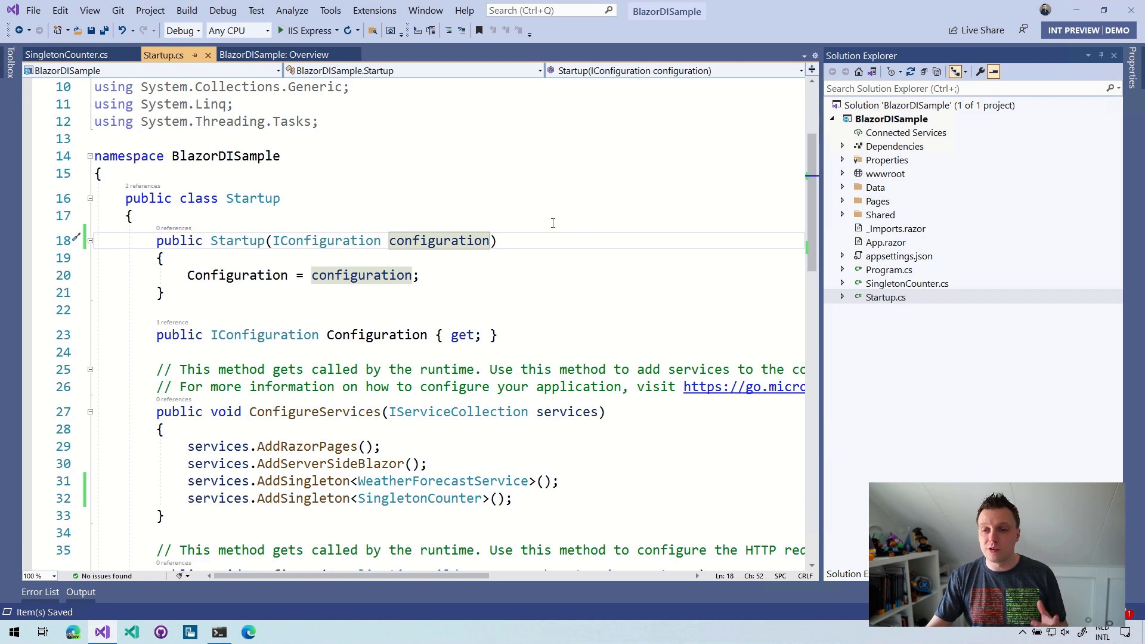
mouse_move(592, 234)
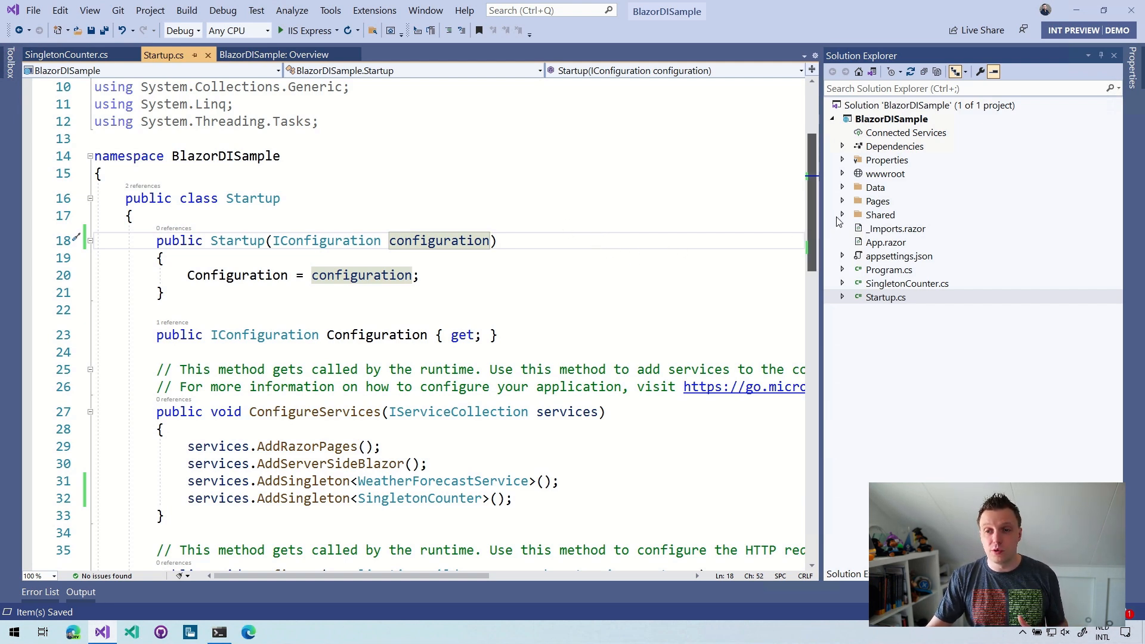
Expand the Pages folder and select Counter.razor.
click(843, 201)
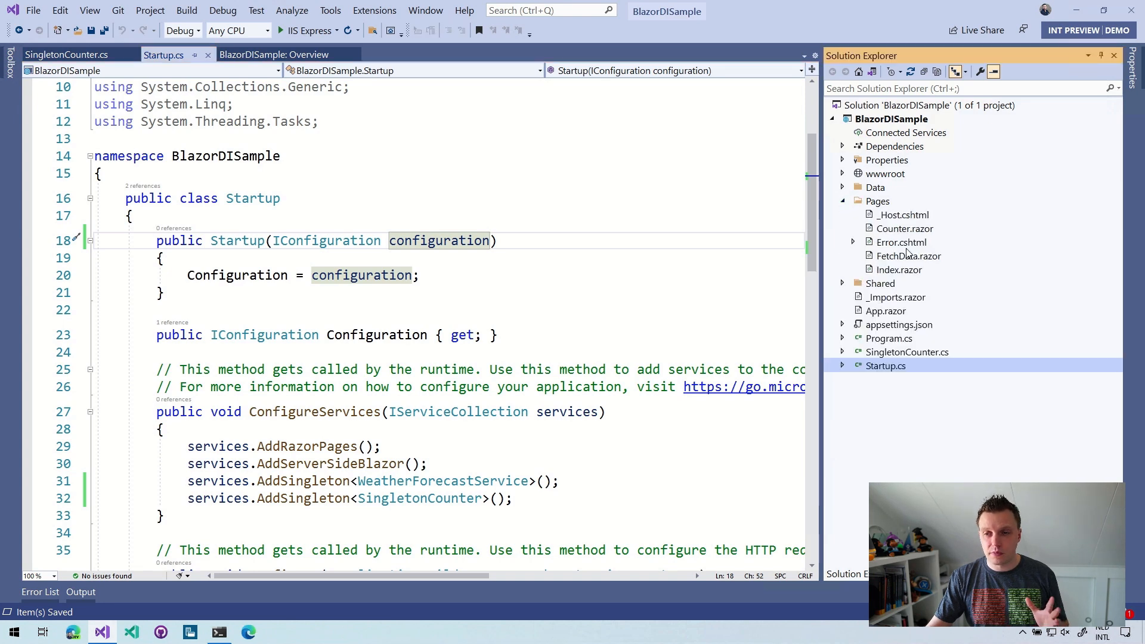
click(904, 229)
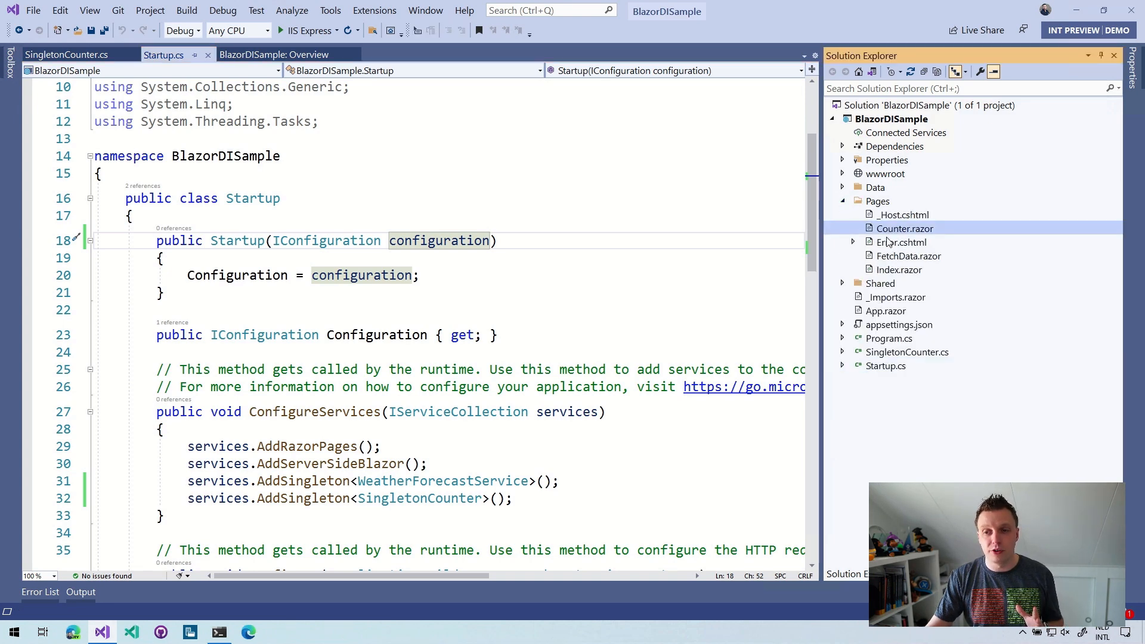
double_click(906, 228)
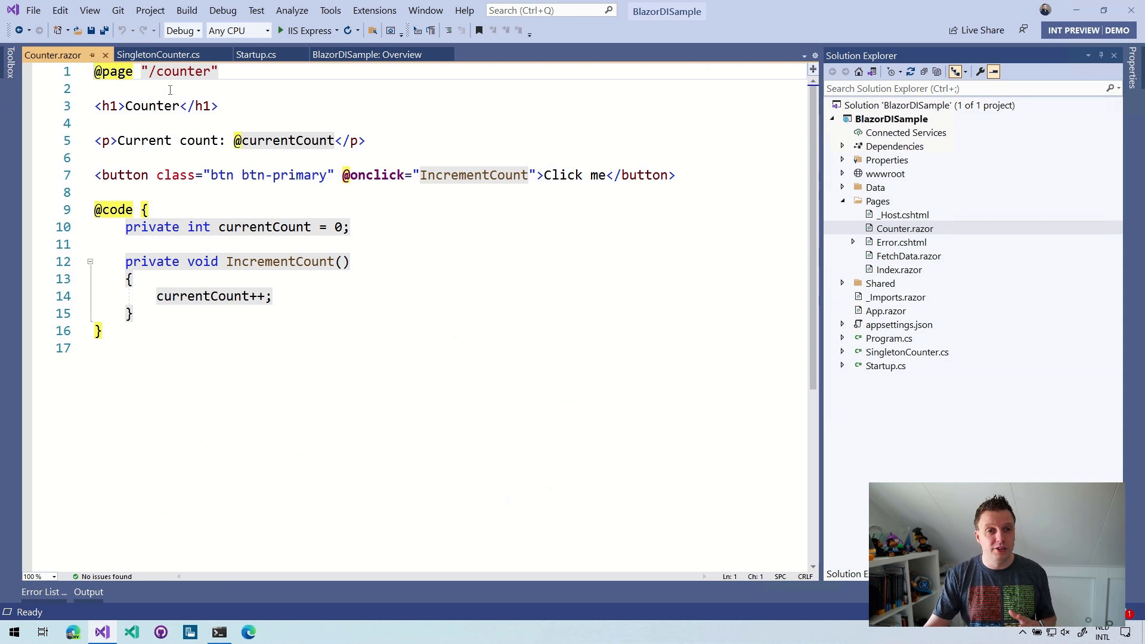
text(@)
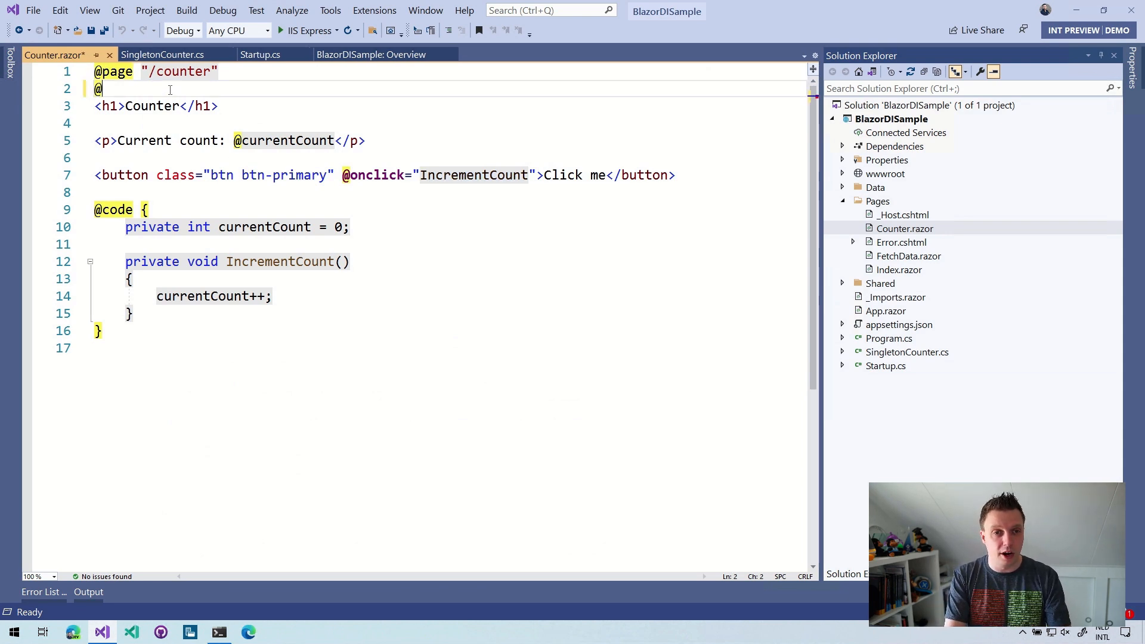
text(inj)
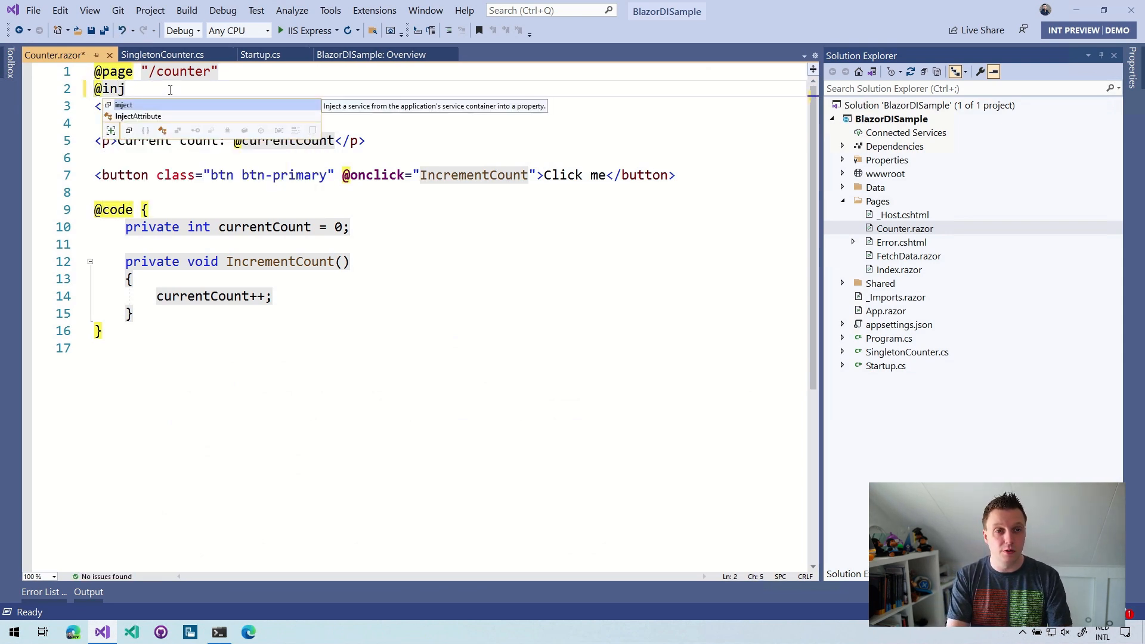
key(Tab)
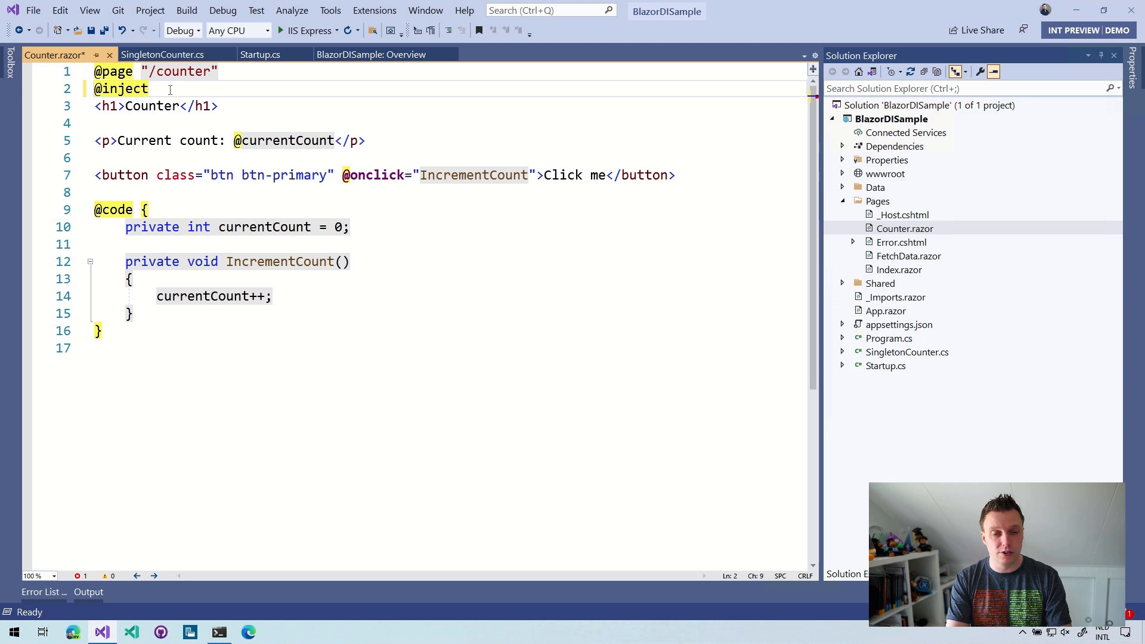
text(SingletonCounter)
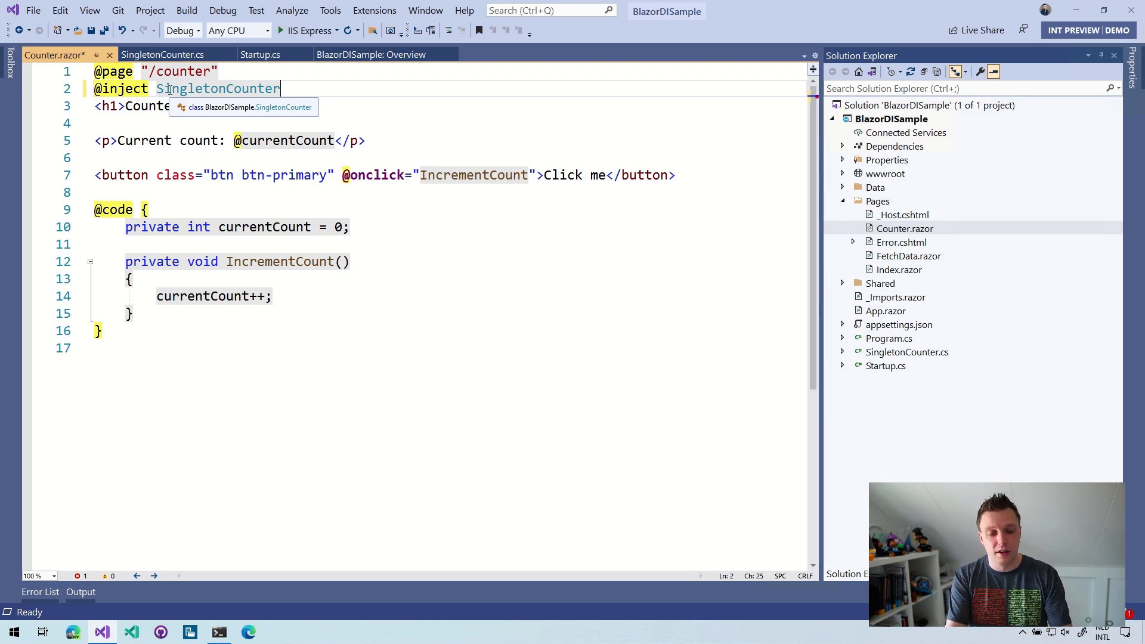
text(myCoun)
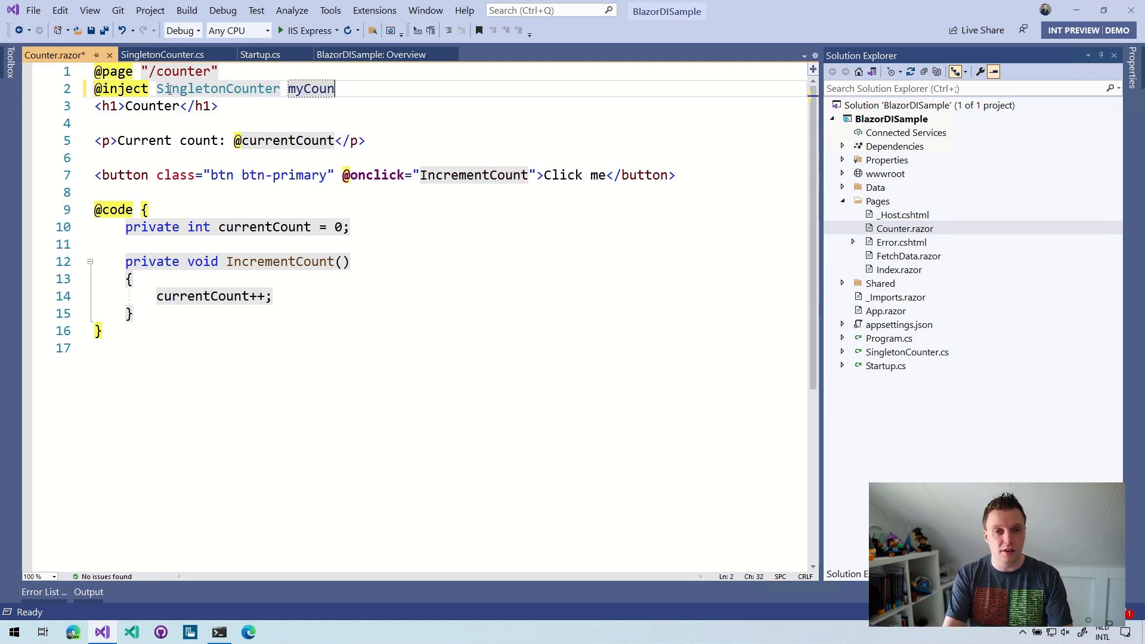
text(ter)
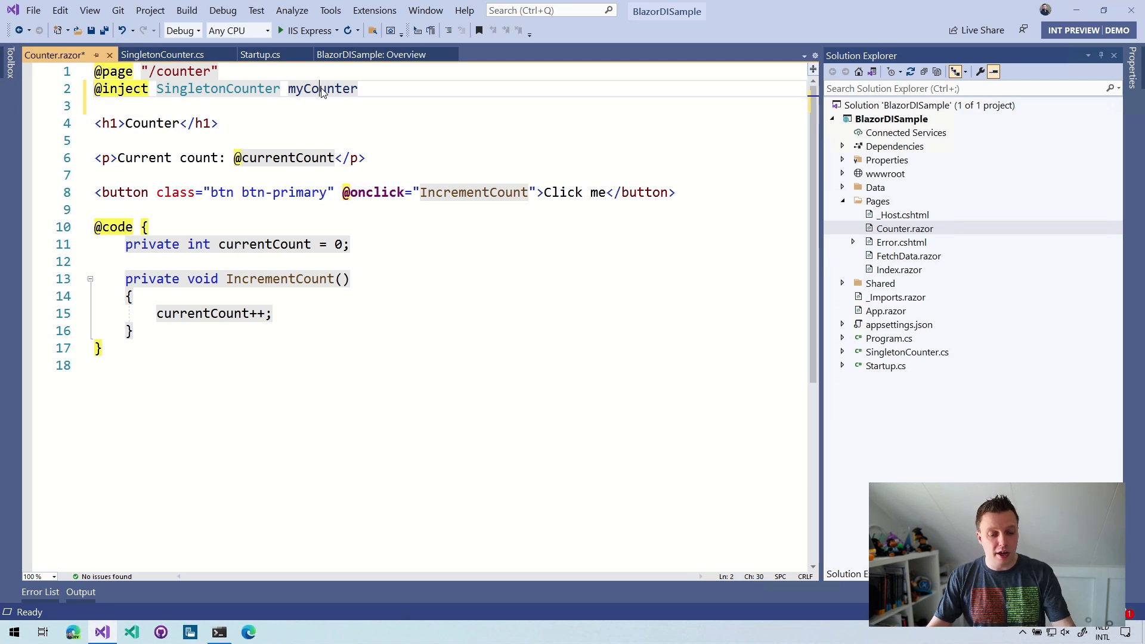
Replace currentCount with myCounter.MyCounterValue in the display and increment, removing the field.
double_click(321, 88)
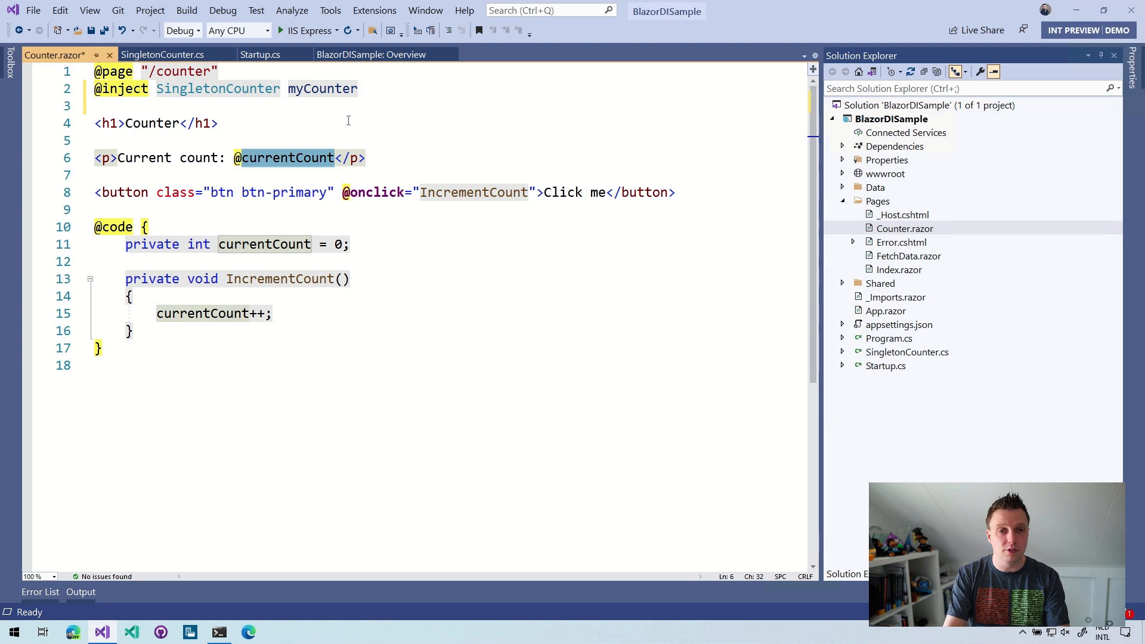
text(myCounter.)
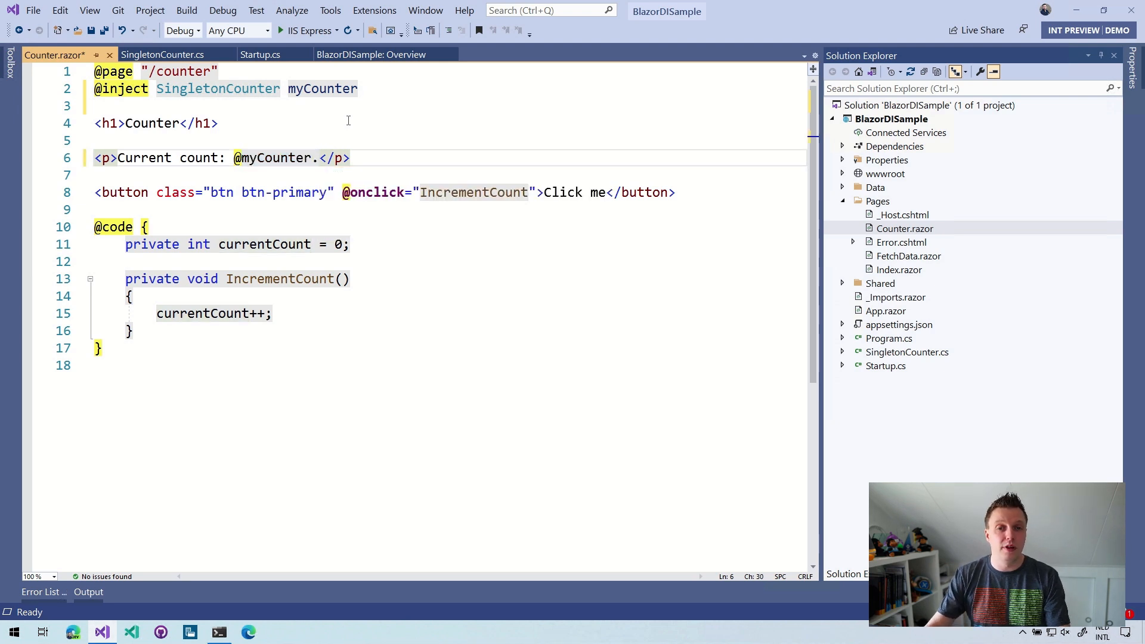
text(MyCounterValue)
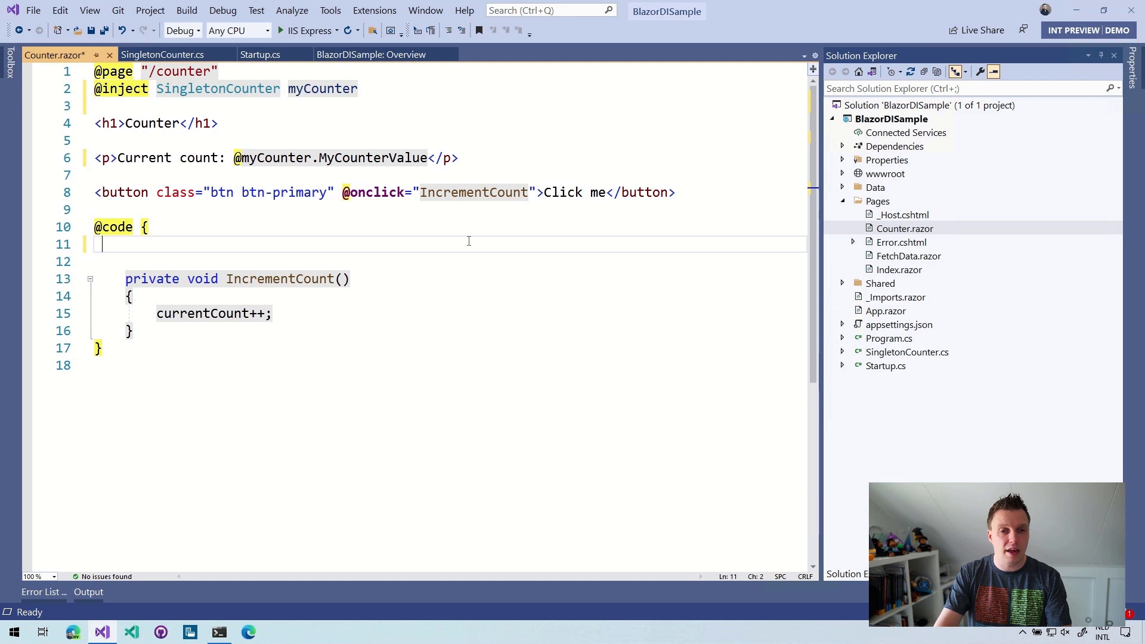
key(Backspace)
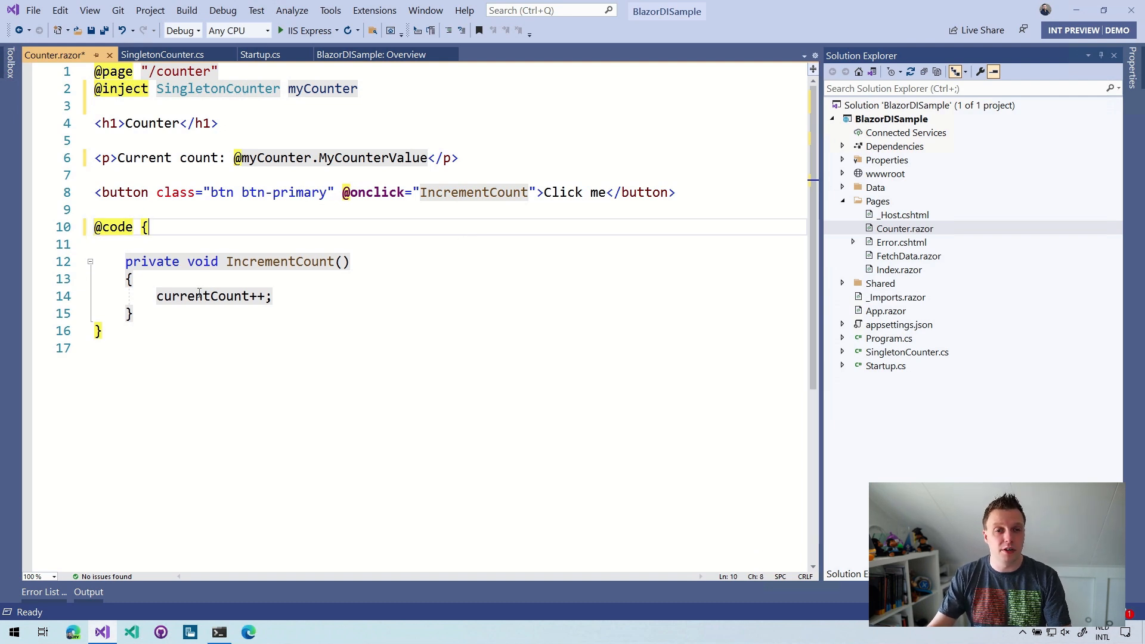
text(myCounter.)
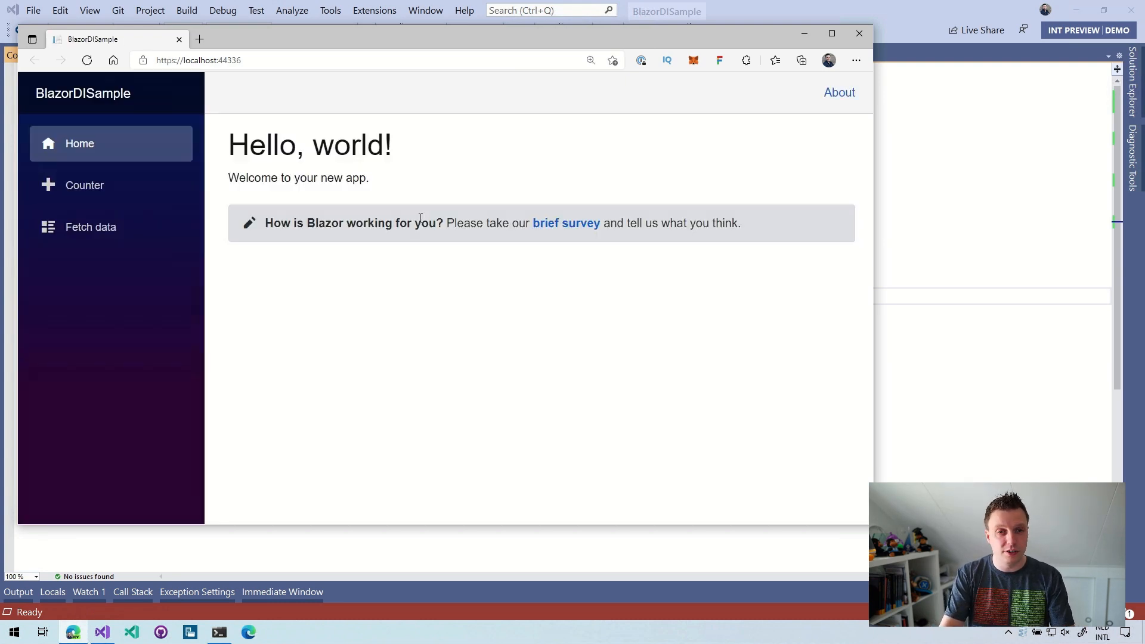
Focus the app's browser window, go to the Counter page and raise the count to 5.
click(590, 60)
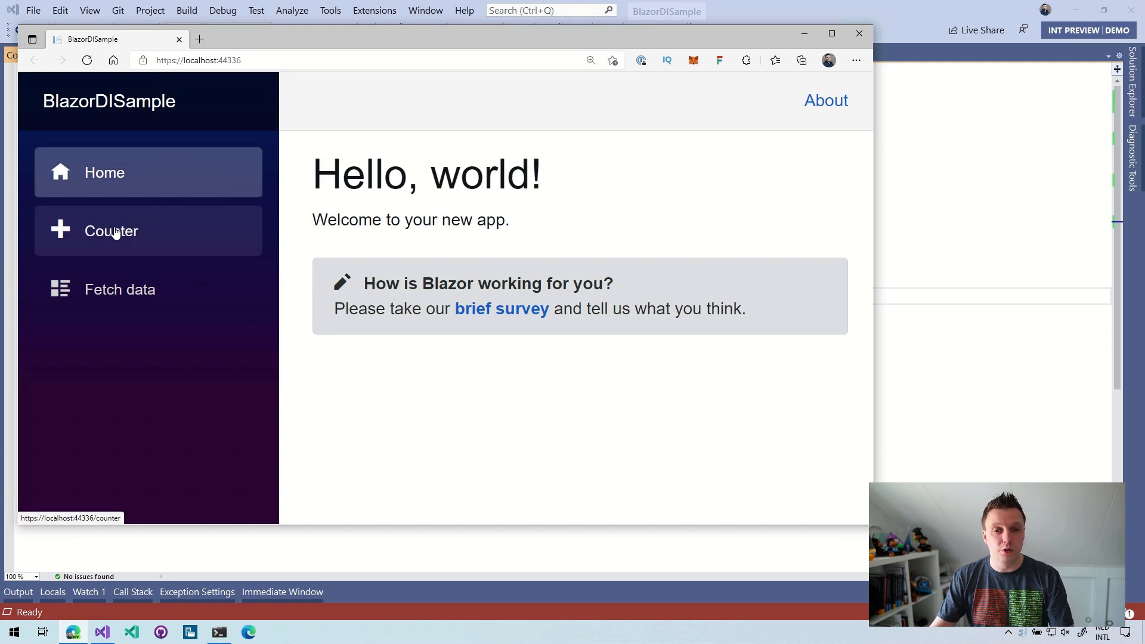
click(111, 230)
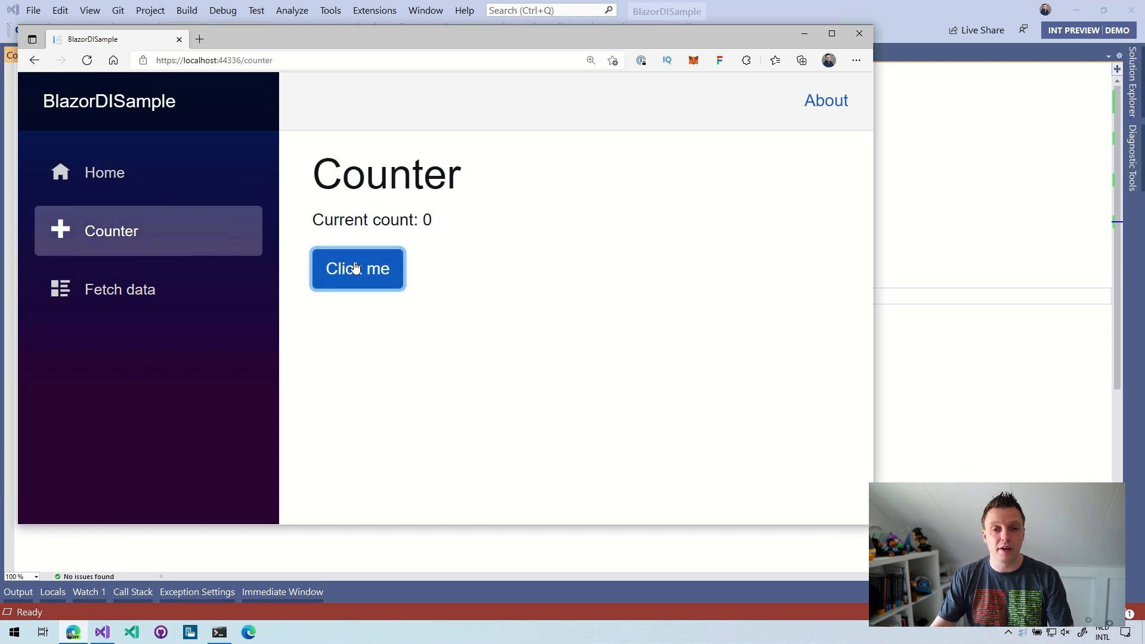
click(356, 269)
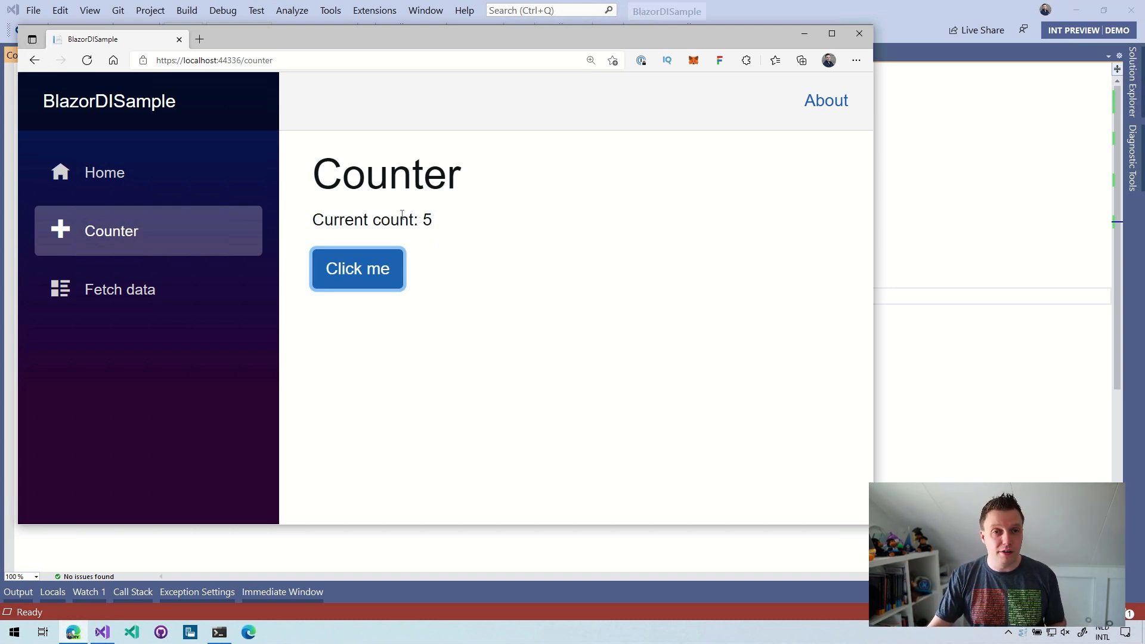
Increment the singleton count alternately from the InPrivate and regular windows, reaching 15.
click(213, 60)
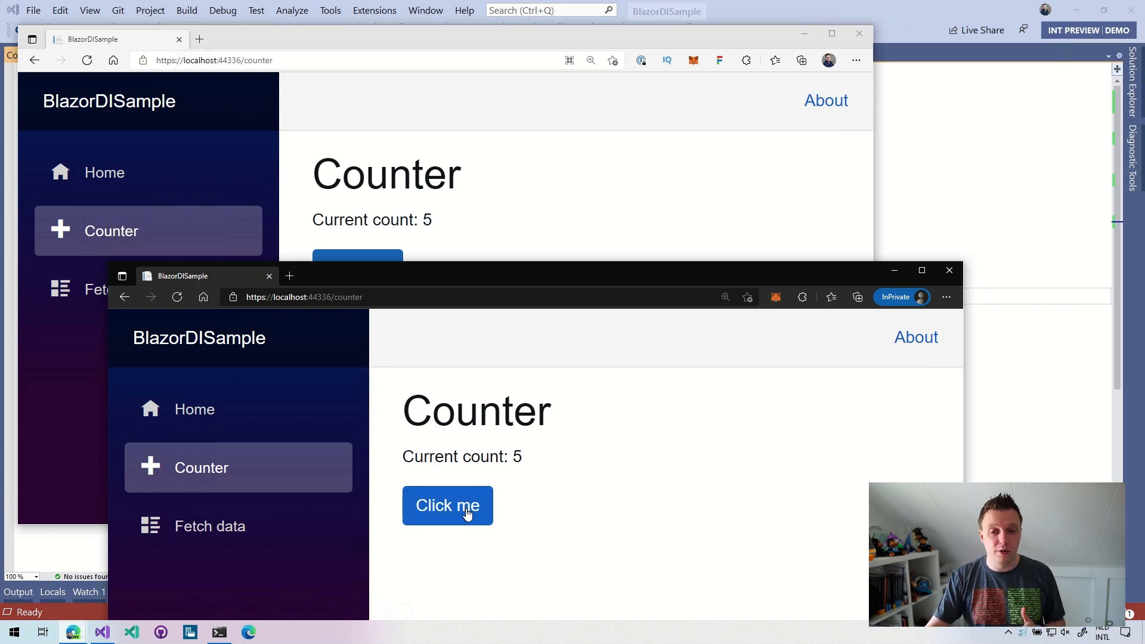
click(447, 506)
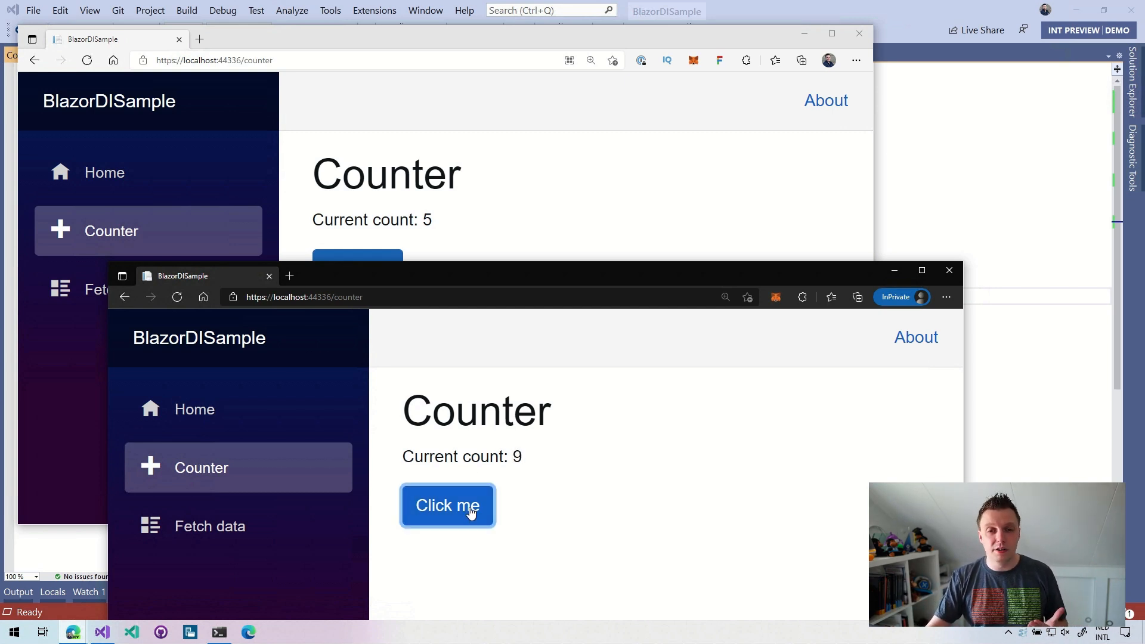
mouse_move(470, 197)
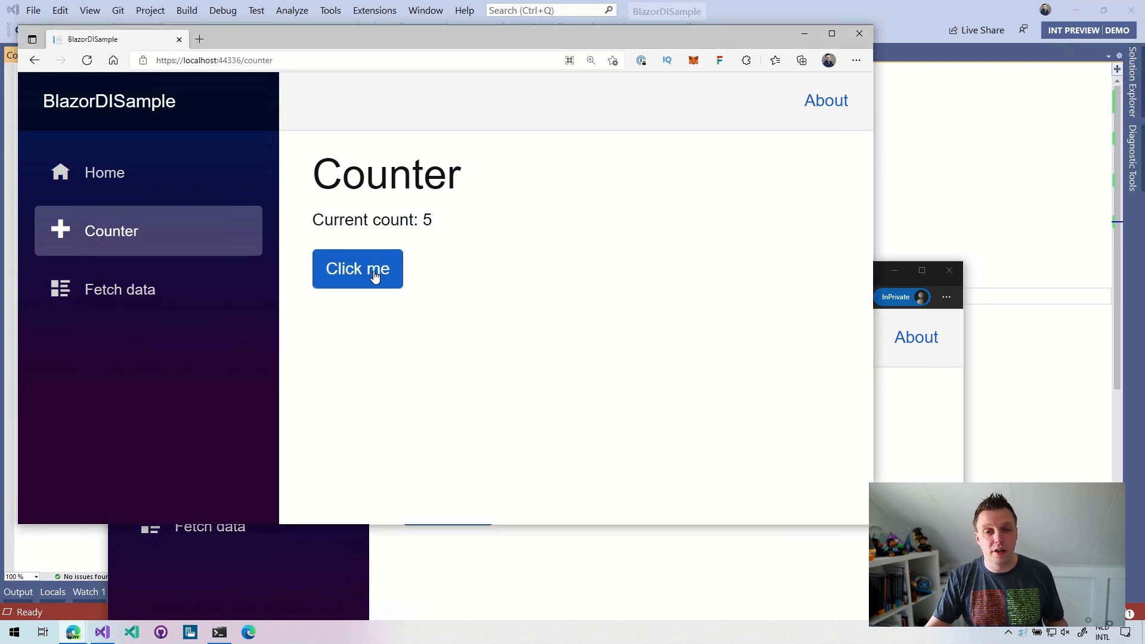
click(356, 268)
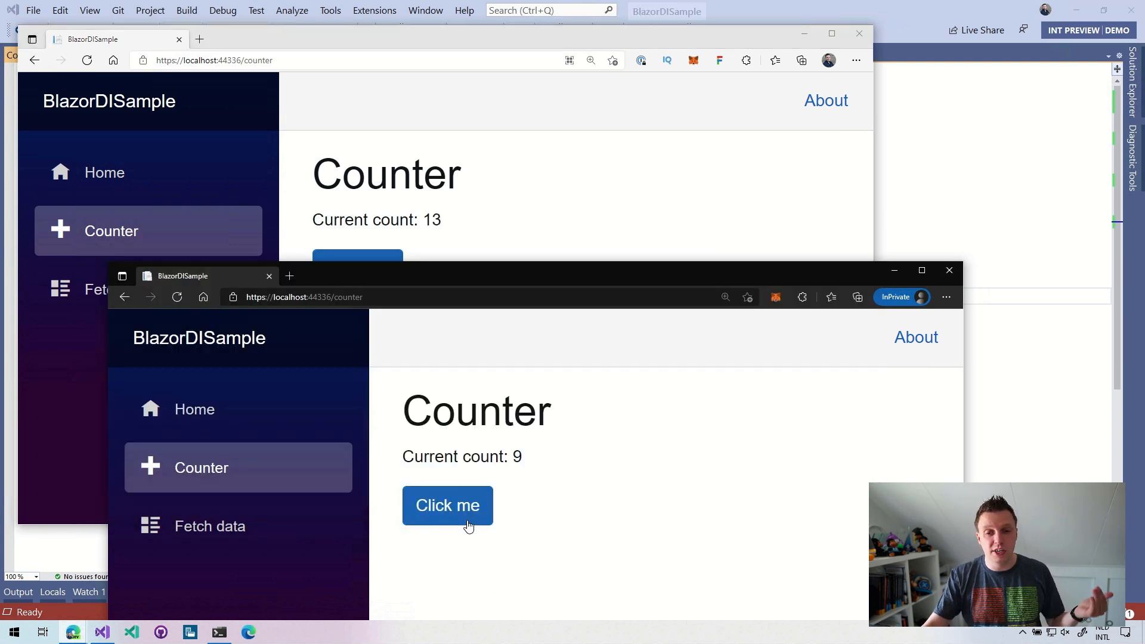
click(447, 504)
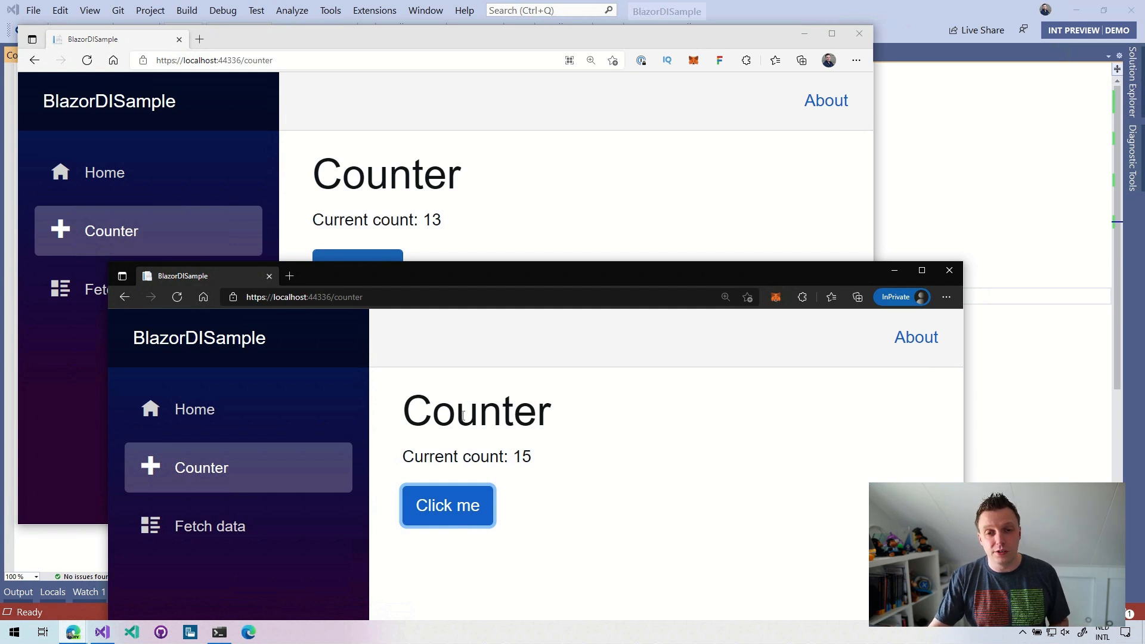
mouse_move(493, 284)
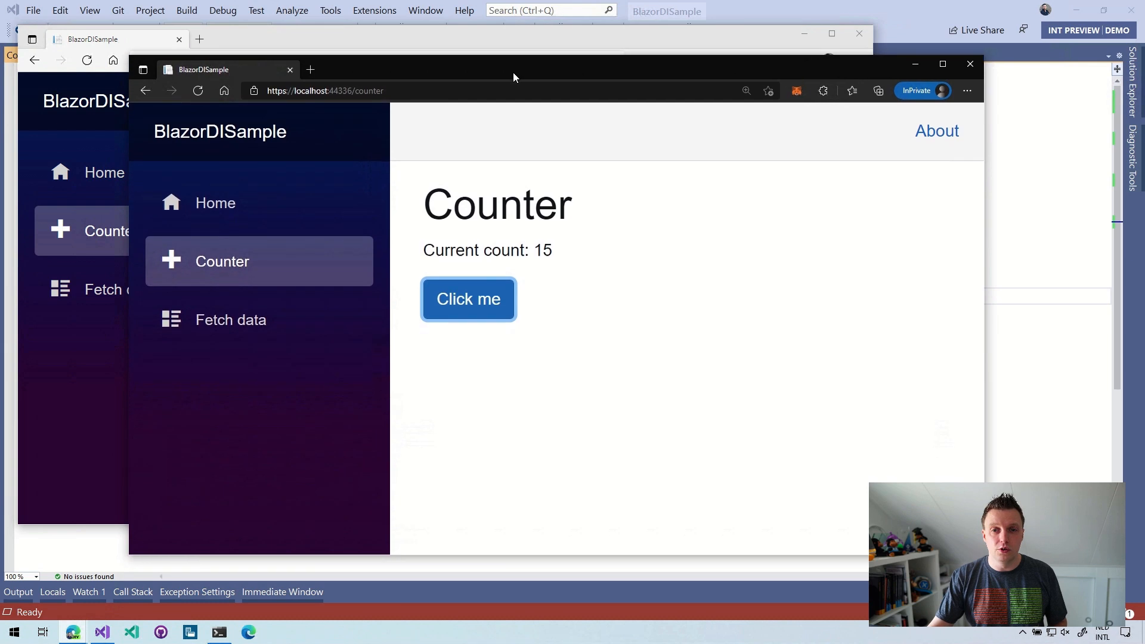
mouse_move(750, 139)
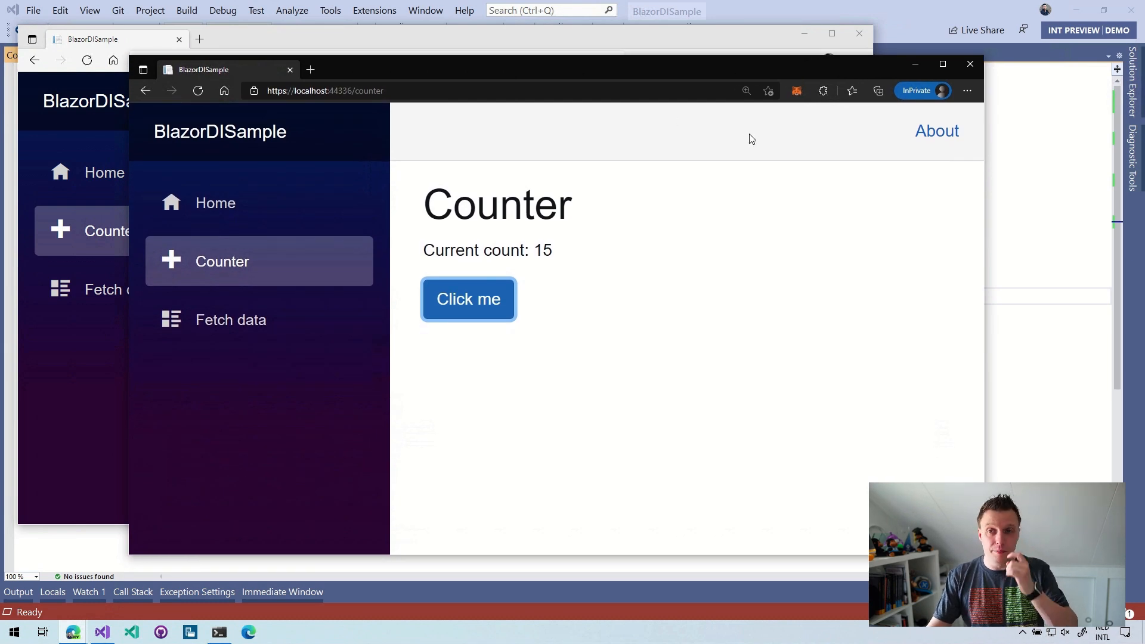
mouse_move(729, 145)
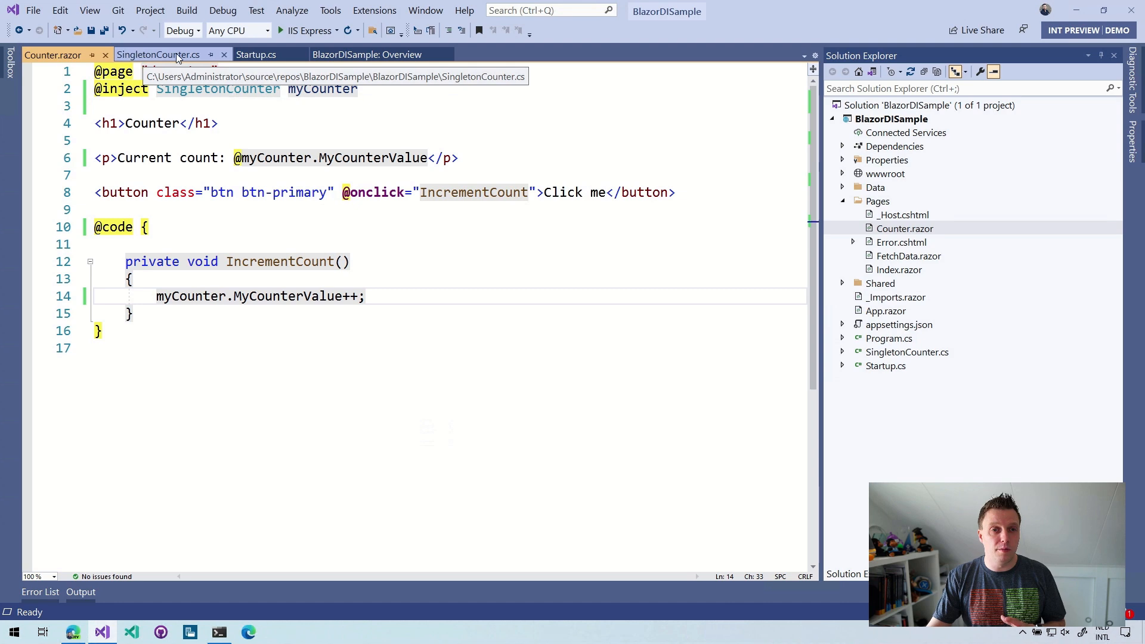
In Startup.cs, replace AddSingleton with AddScoped on the SingletonCounter registration.
click(157, 53)
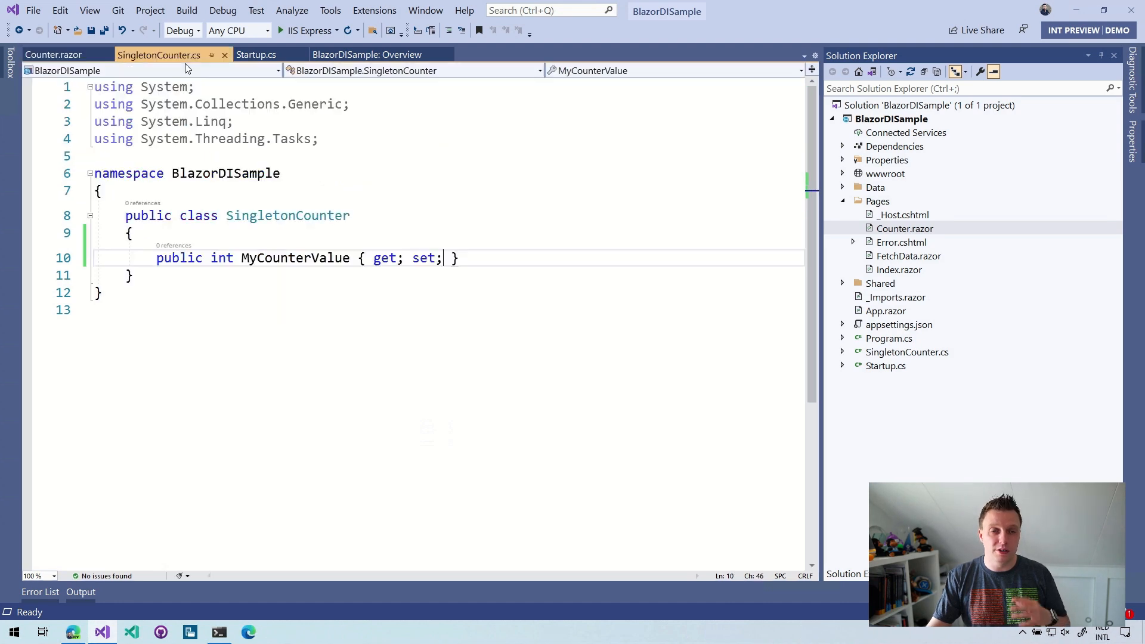
click(255, 54)
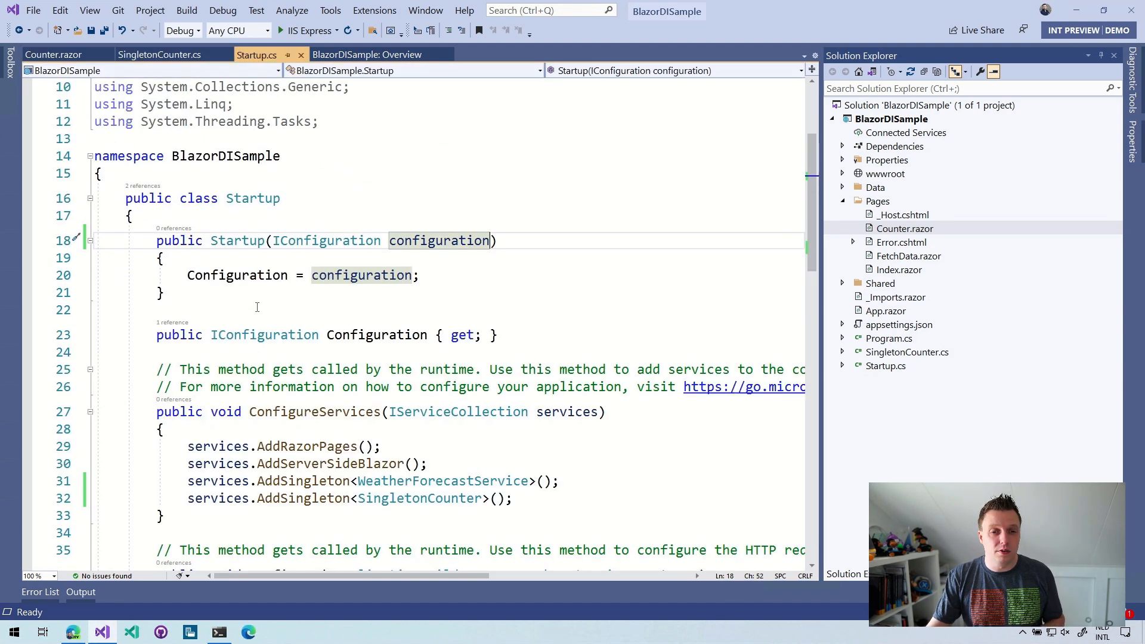
double_click(303, 395)
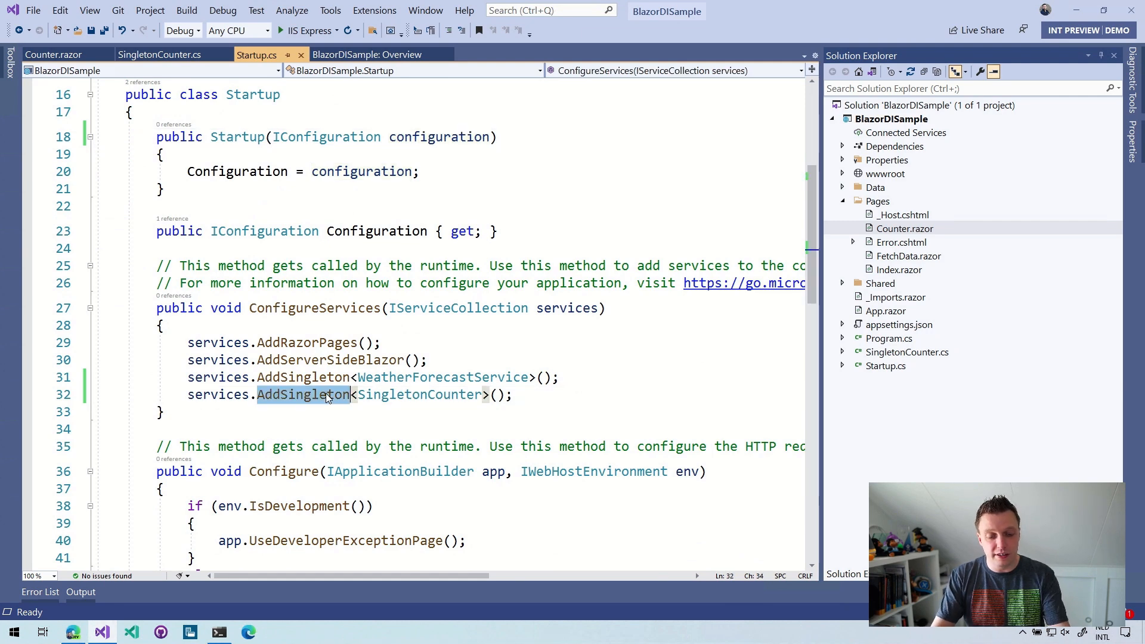
text(AddSc)
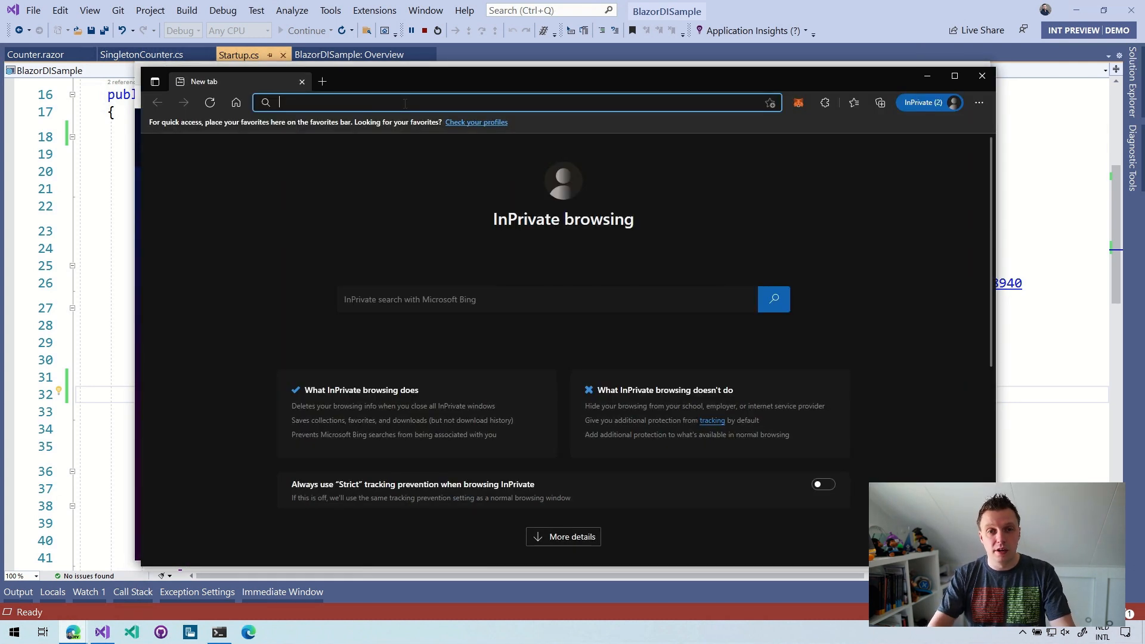
text(https://localhost:44336/counter)
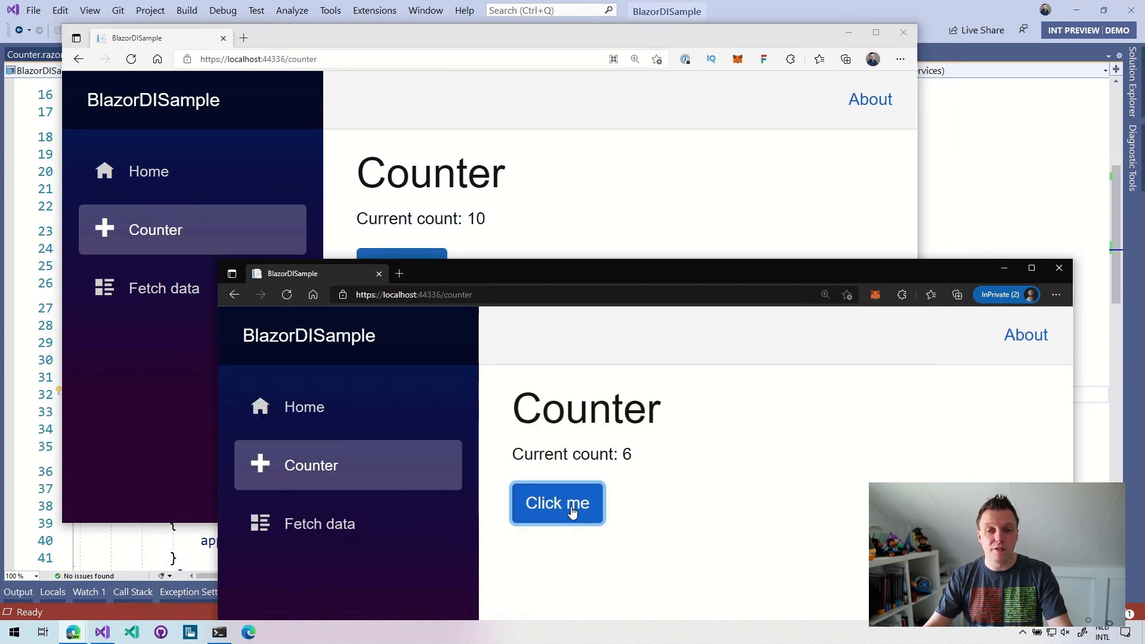
click(557, 502)
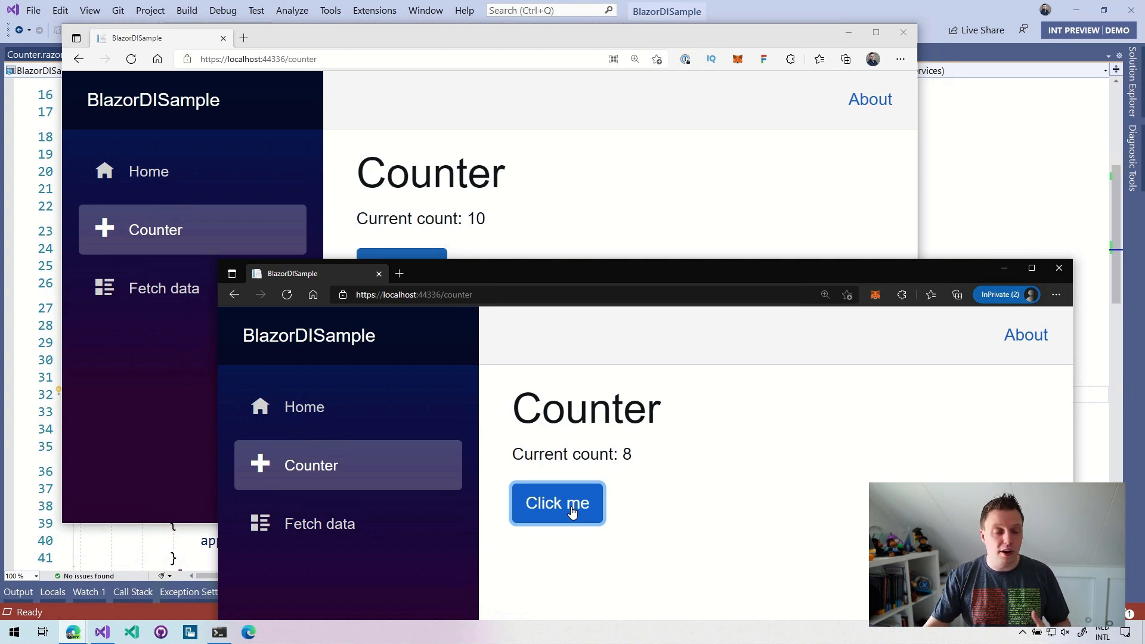
mouse_move(604, 478)
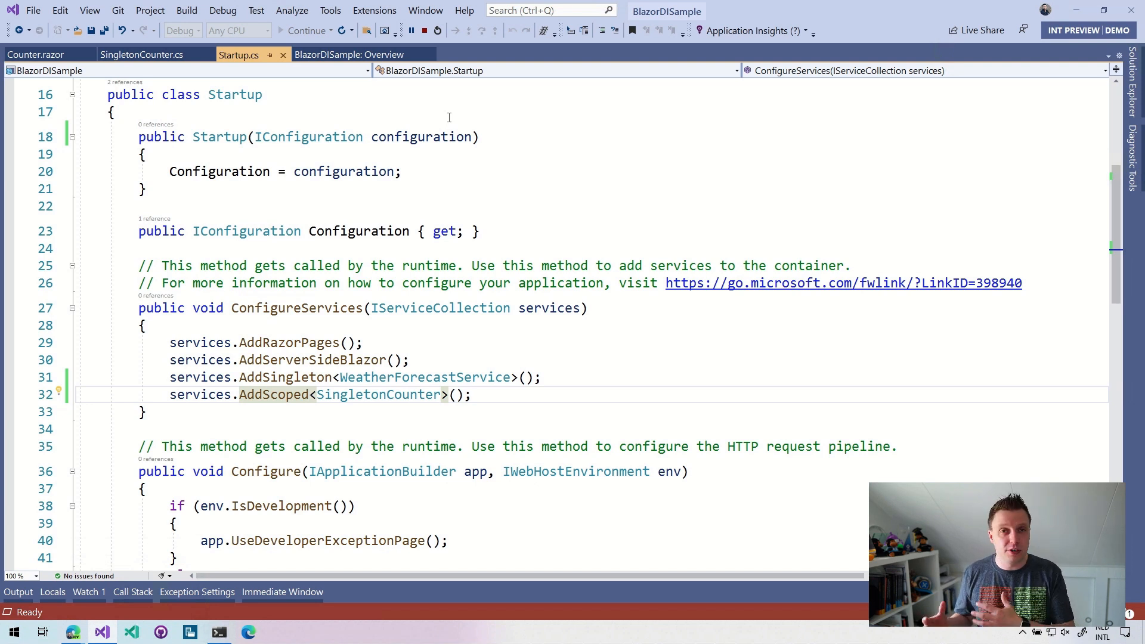
Review the AddScoped SingletonCounter line in Startup.cs ConfigureServices.
click(310, 394)
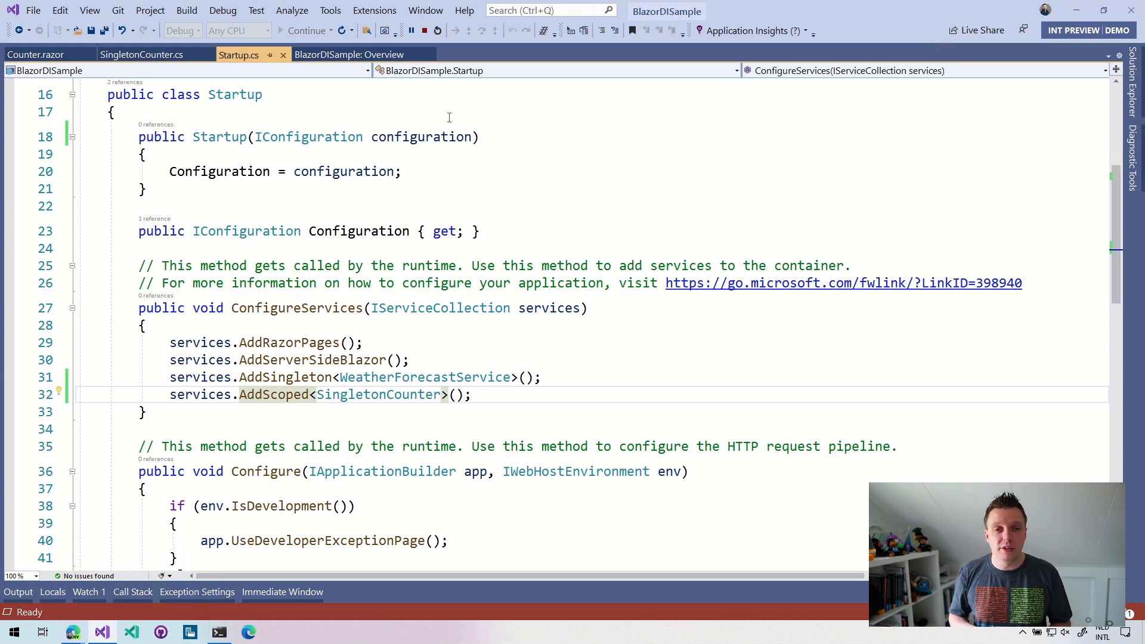
click(308, 394)
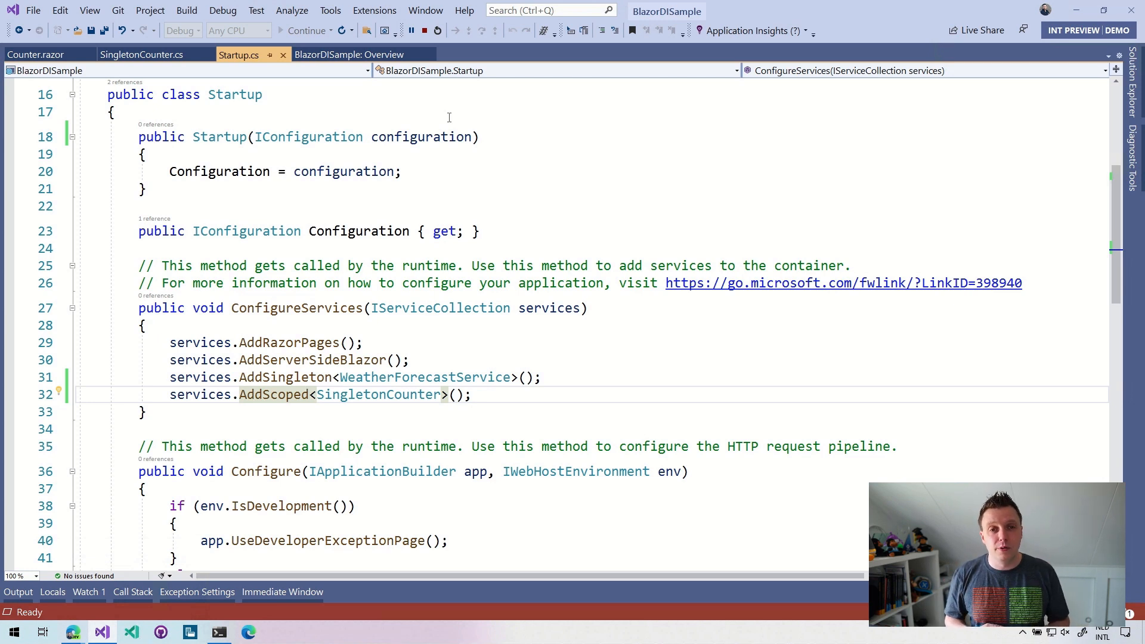
click(312, 395)
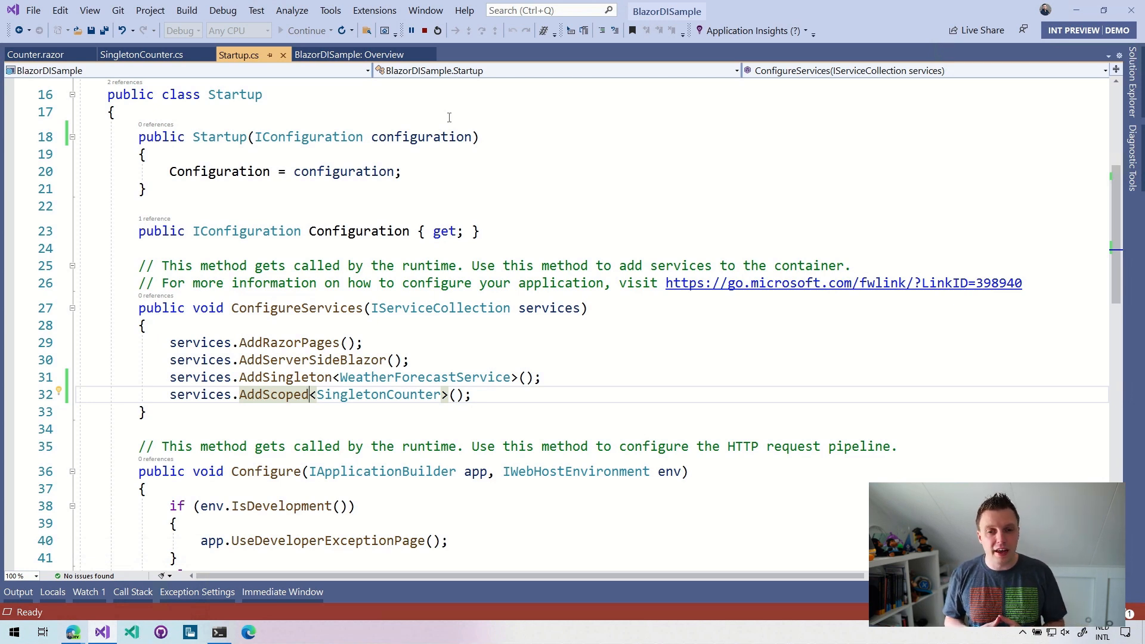